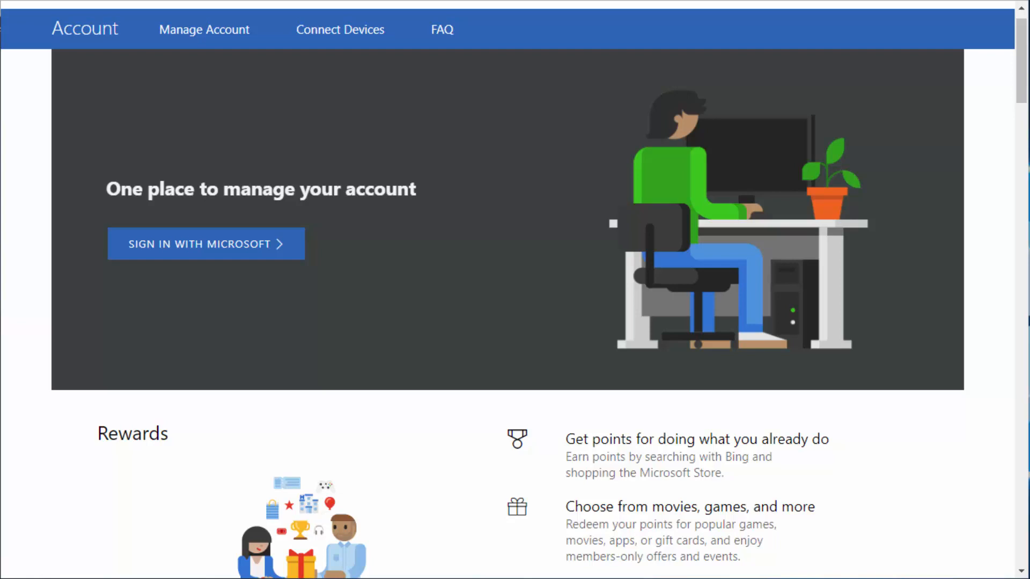
{"action": "mouse_move", "coordinate": [139, 49]}
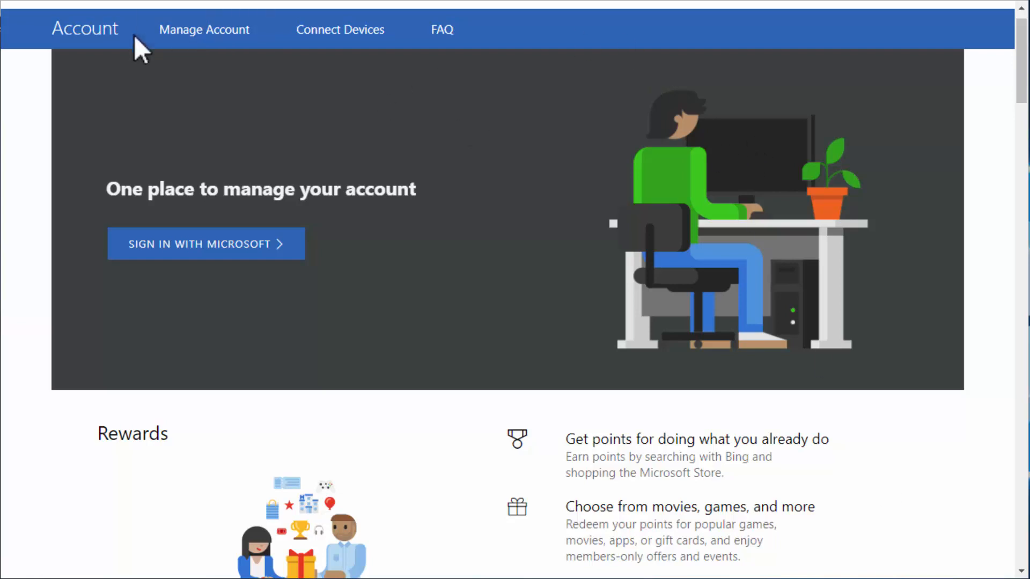
{"action": "mouse_move", "coordinate": [200, 201]}
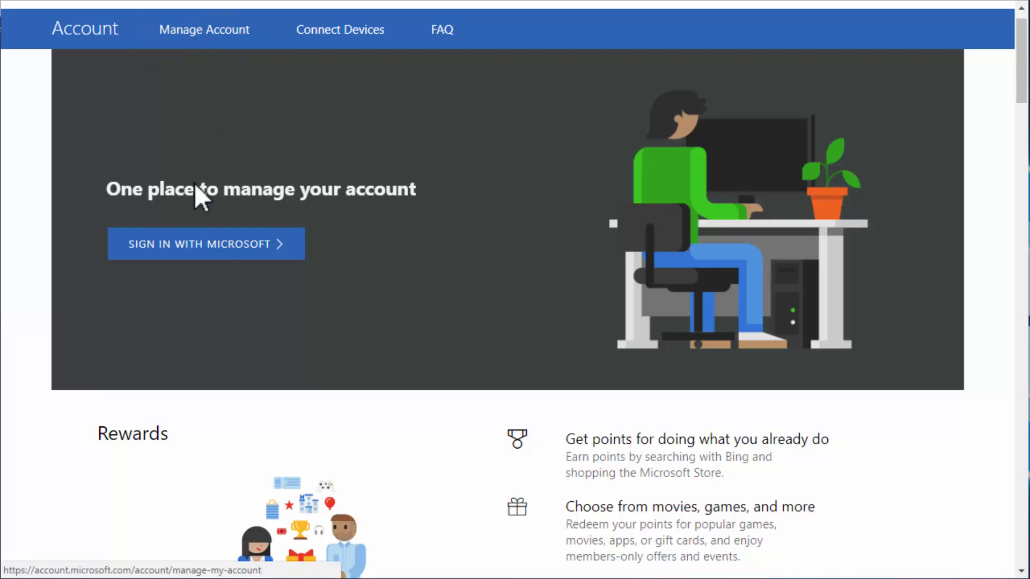
{"action": "mouse_move", "coordinate": [201, 253]}
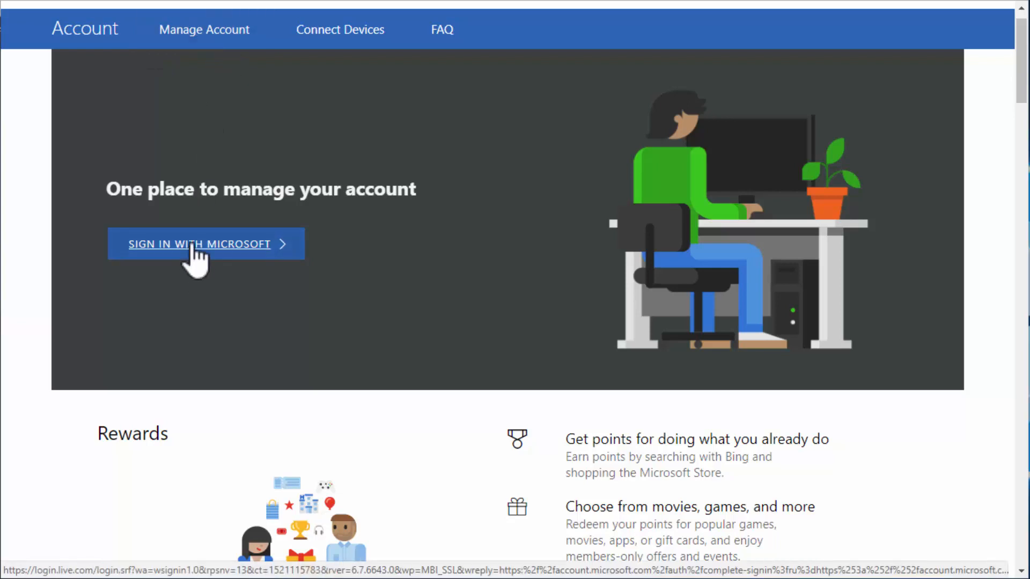
- Sign in to the parent's Microsoft account with email and password to reach the account overview
{"action": "left_click", "coordinate": [205, 243]}
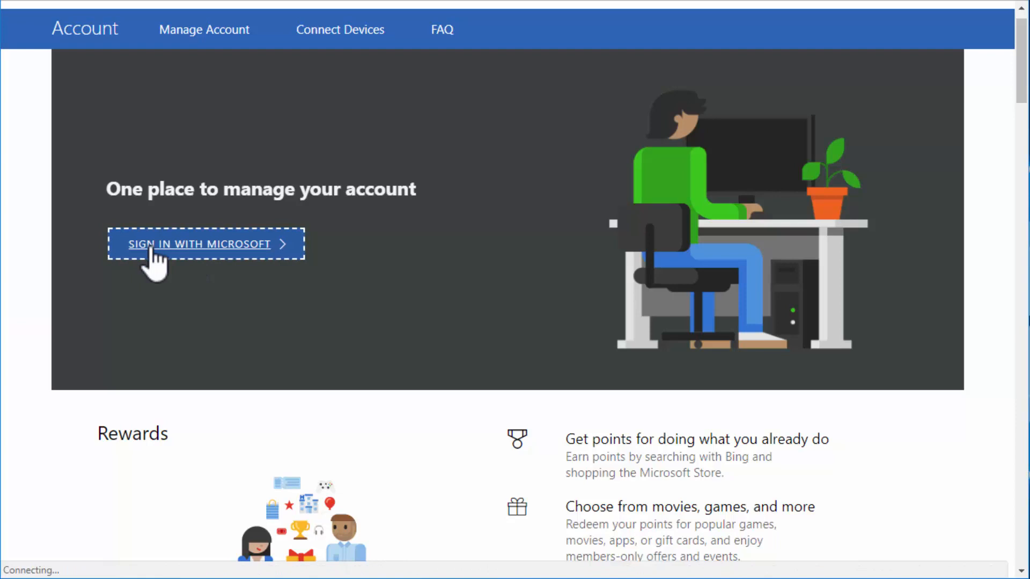
{"action": "left_click", "coordinate": [199, 244]}
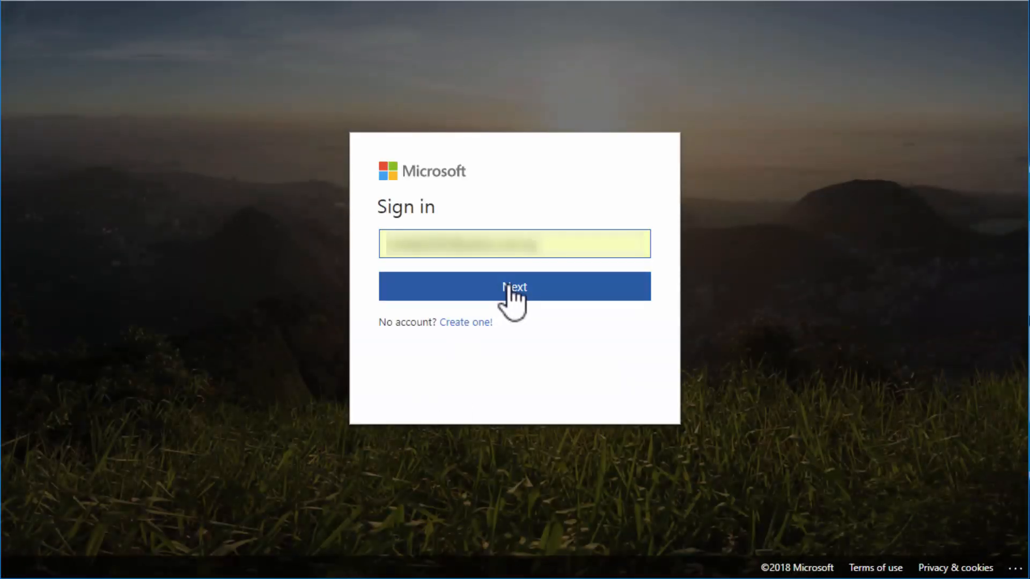
{"action": "left_click", "coordinate": [514, 286]}
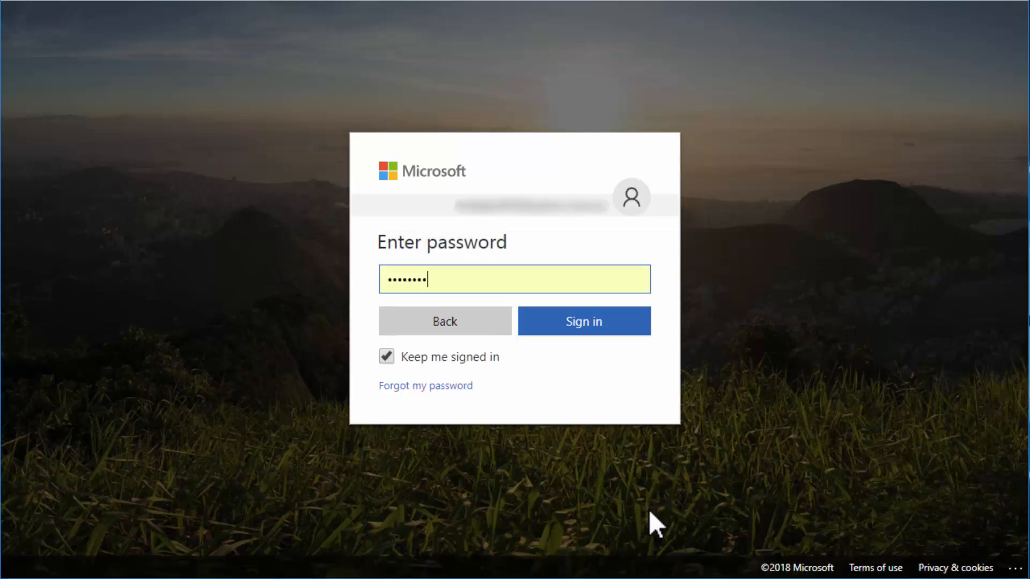
{"action": "left_click", "coordinate": [584, 321]}
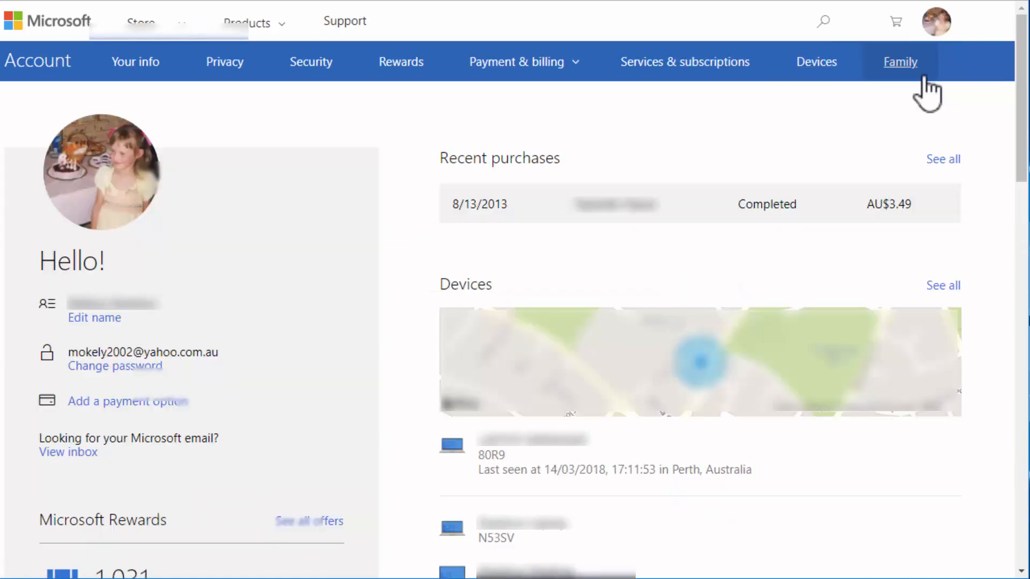
- Go to the Family page and start adding a new family member
{"action": "left_click", "coordinate": [901, 62]}
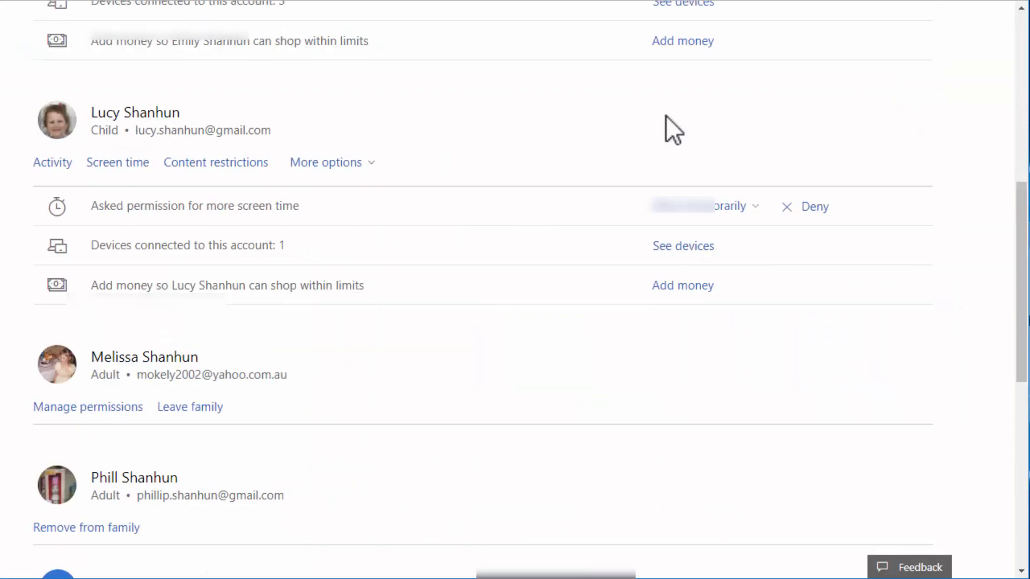
{"action": "scroll", "scroll_direction": "down", "scroll_amount": 3}
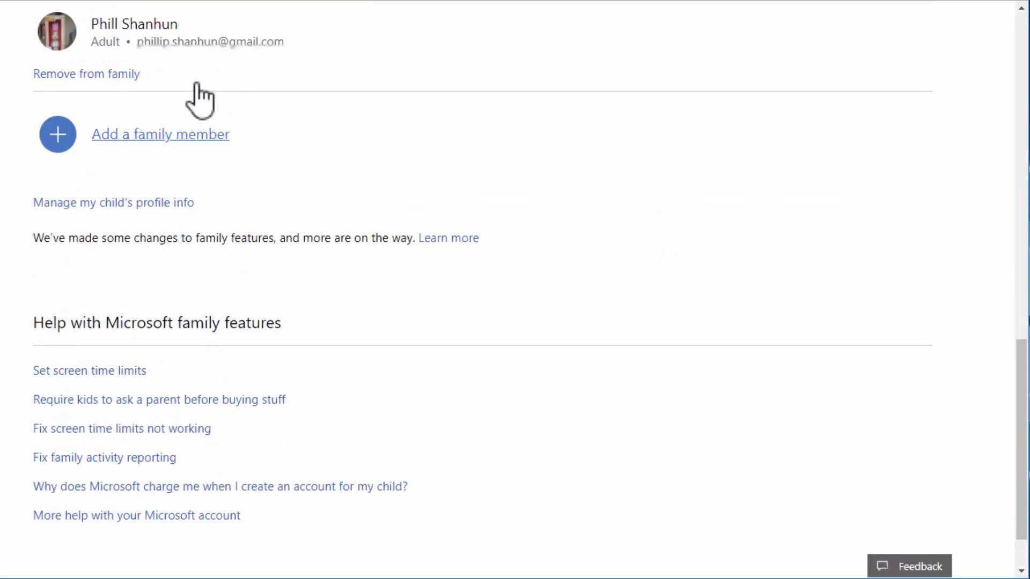
{"action": "left_click", "coordinate": [160, 134]}
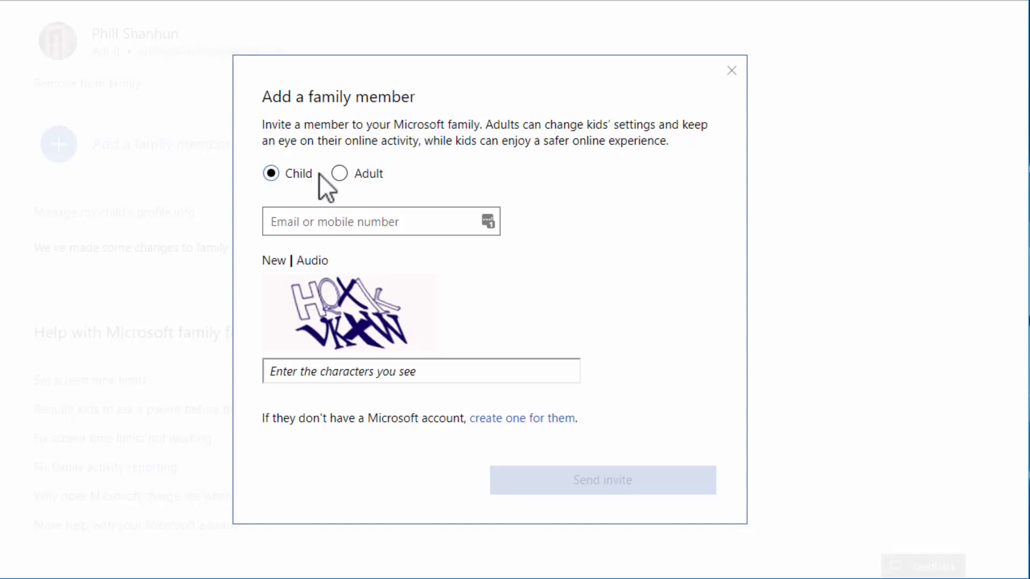
{"action": "left_click", "coordinate": [380, 221]}
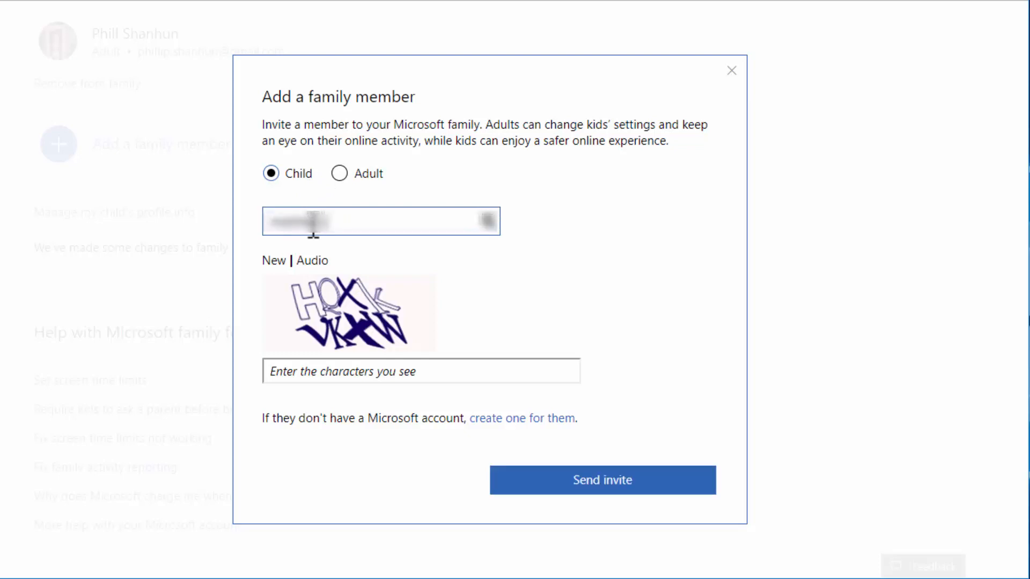
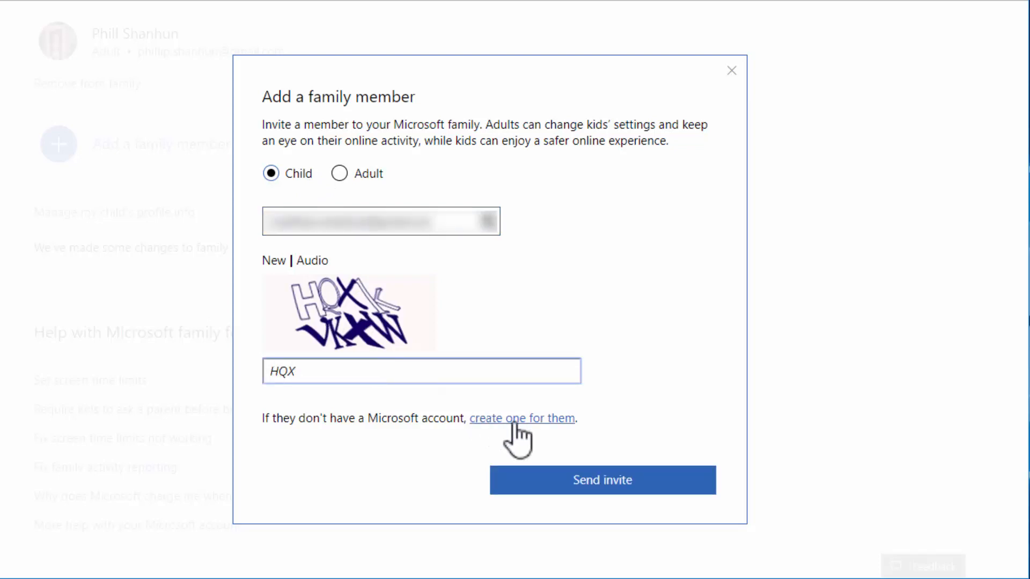
{"action": "left_click", "coordinate": [521, 419]}
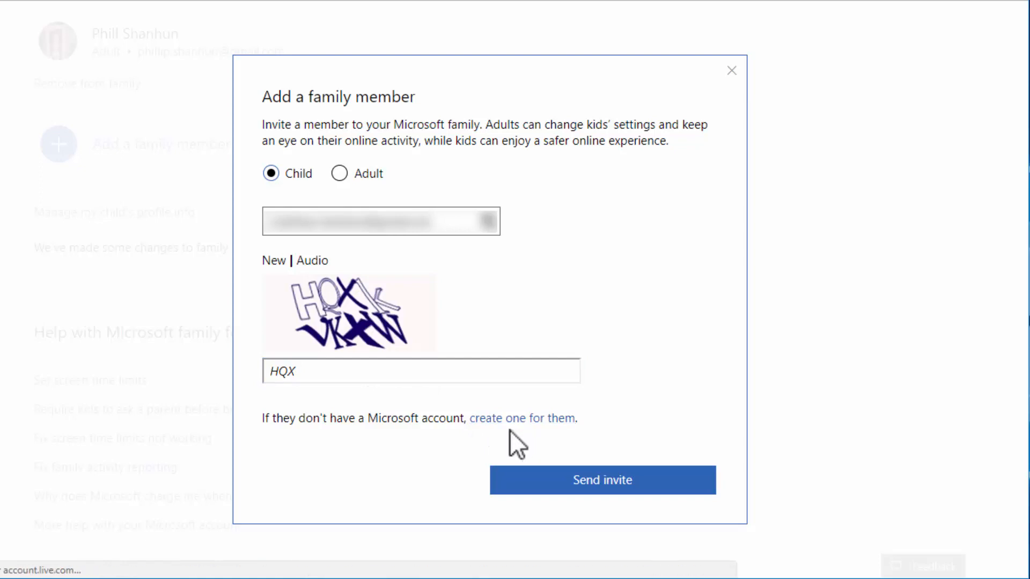
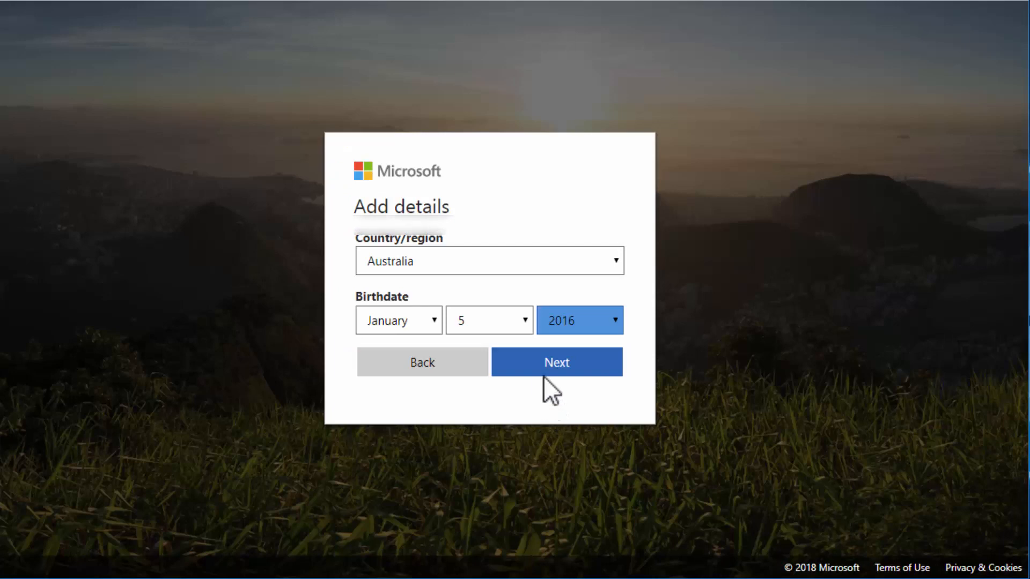
- Submit the details, email verification code and phone security info to finish the child account
{"action": "left_click", "coordinate": [556, 362]}
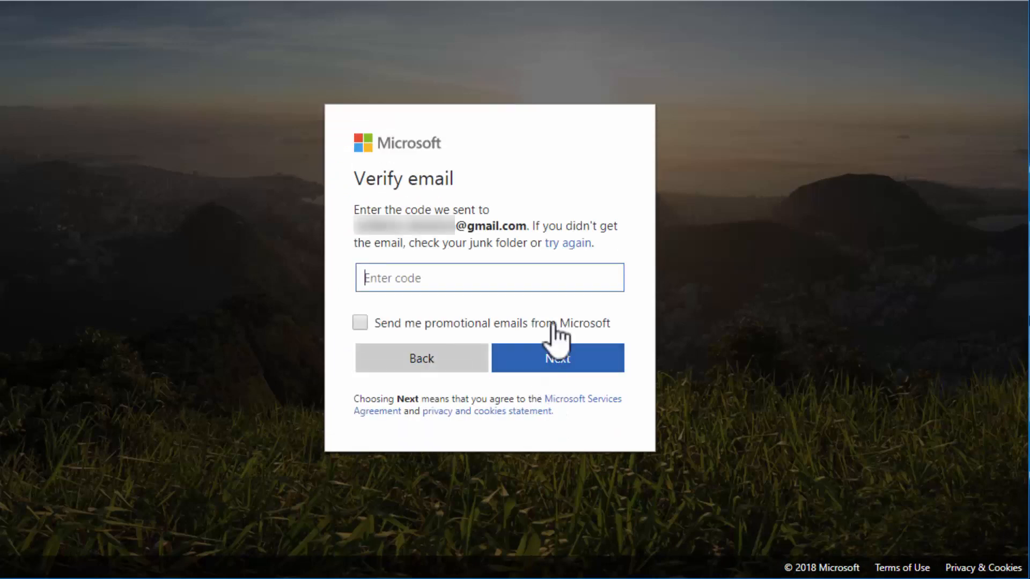
{"action": "left_click", "coordinate": [557, 358]}
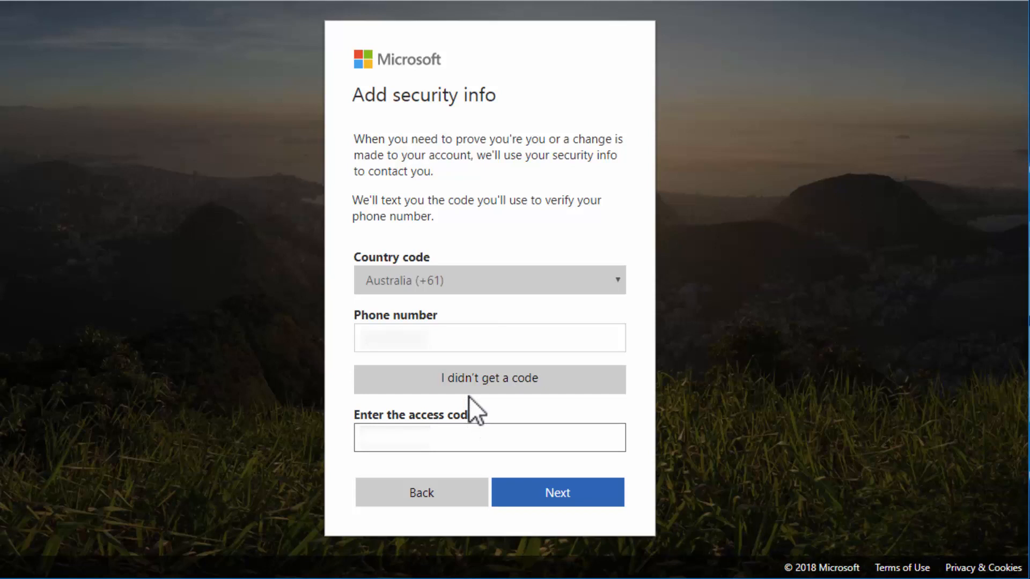
{"action": "left_click", "coordinate": [558, 493]}
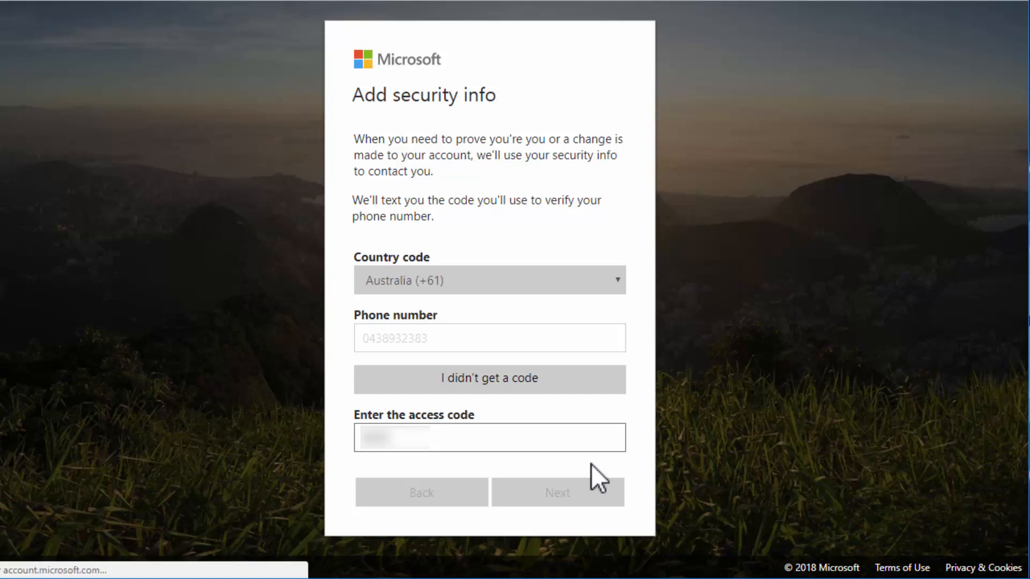
{"action": "left_click", "coordinate": [557, 492]}
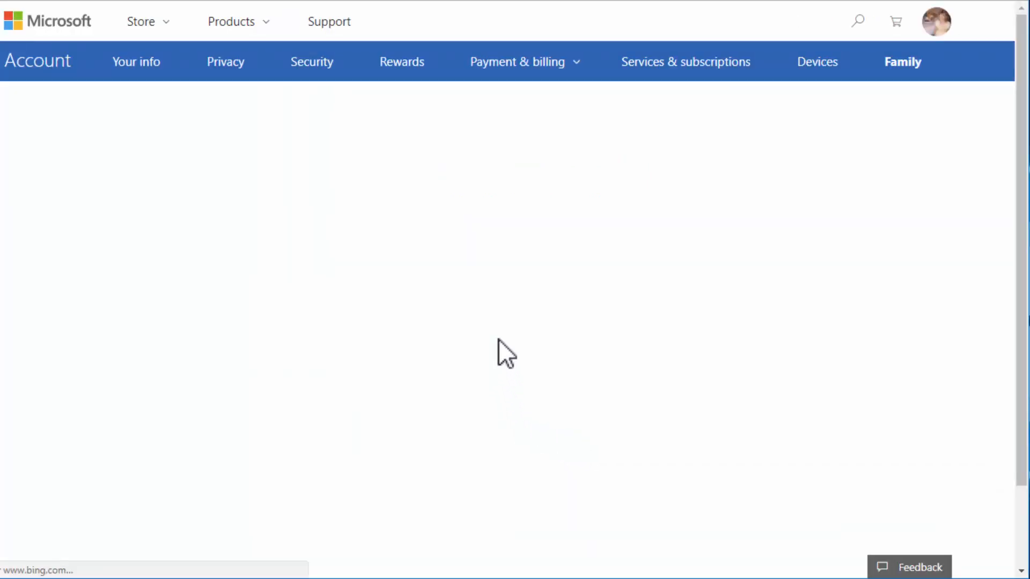
- Accept the pending child's invitation now, confirming the parent sign-out to the join page
{"action": "left_click", "coordinate": [902, 62]}
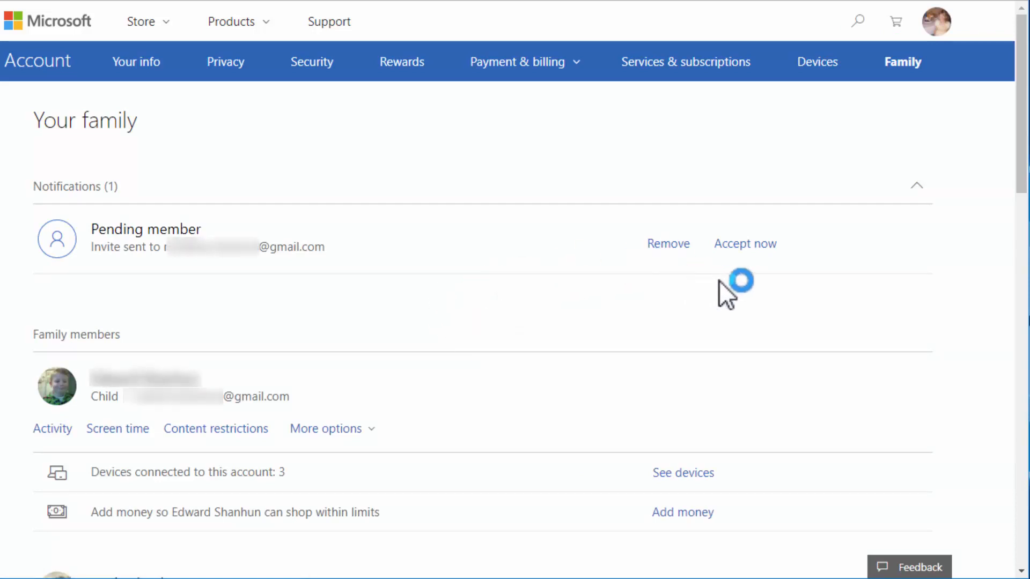
{"action": "mouse_move", "coordinate": [745, 243]}
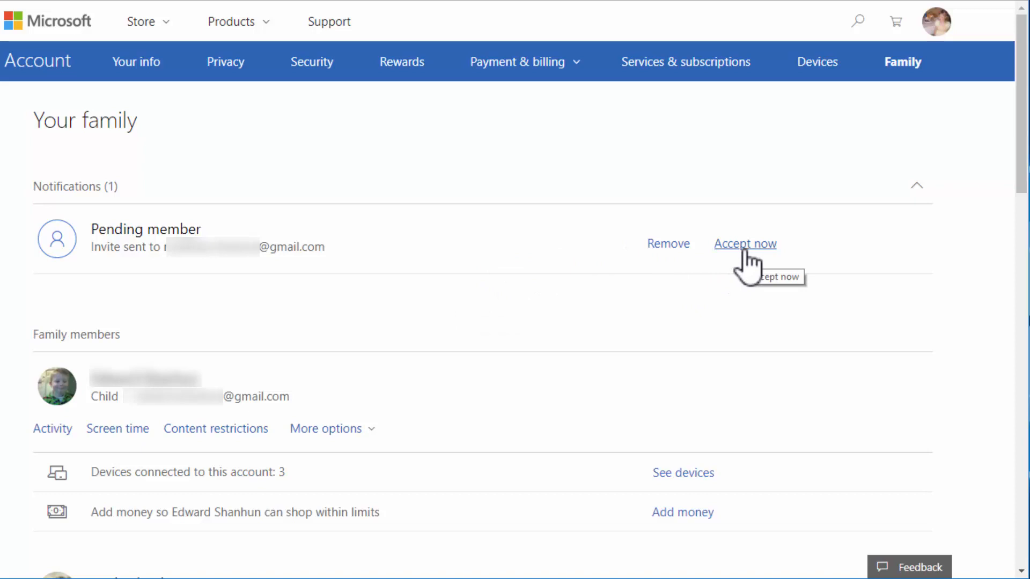
{"action": "left_click", "coordinate": [744, 243]}
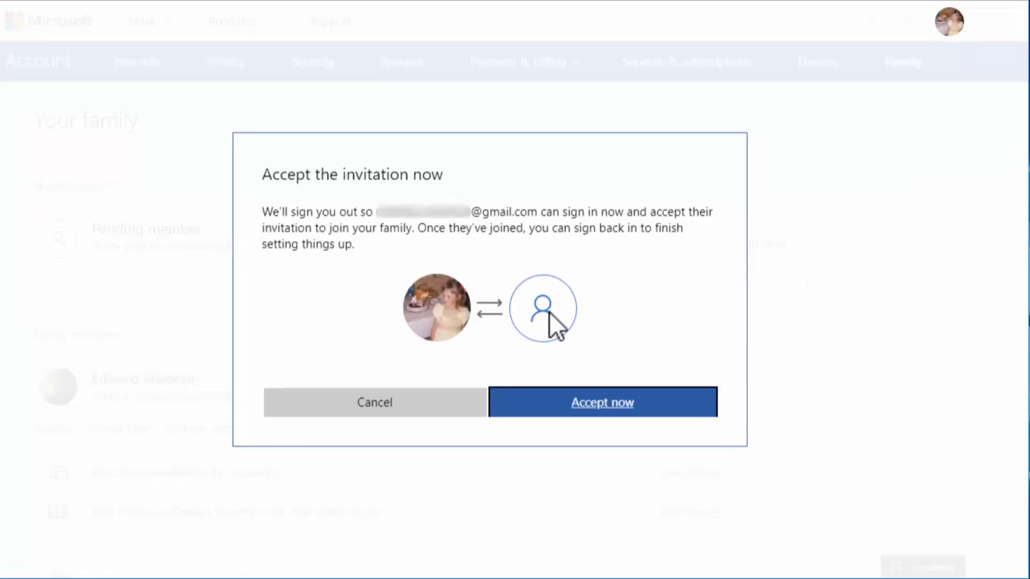
{"action": "left_click", "coordinate": [601, 402]}
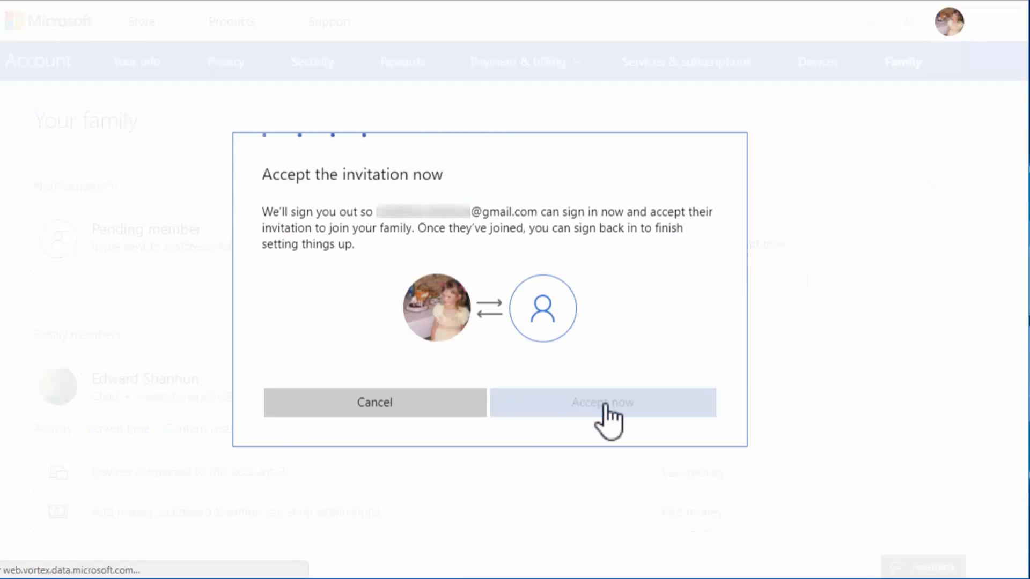
{"action": "left_click", "coordinate": [601, 403]}
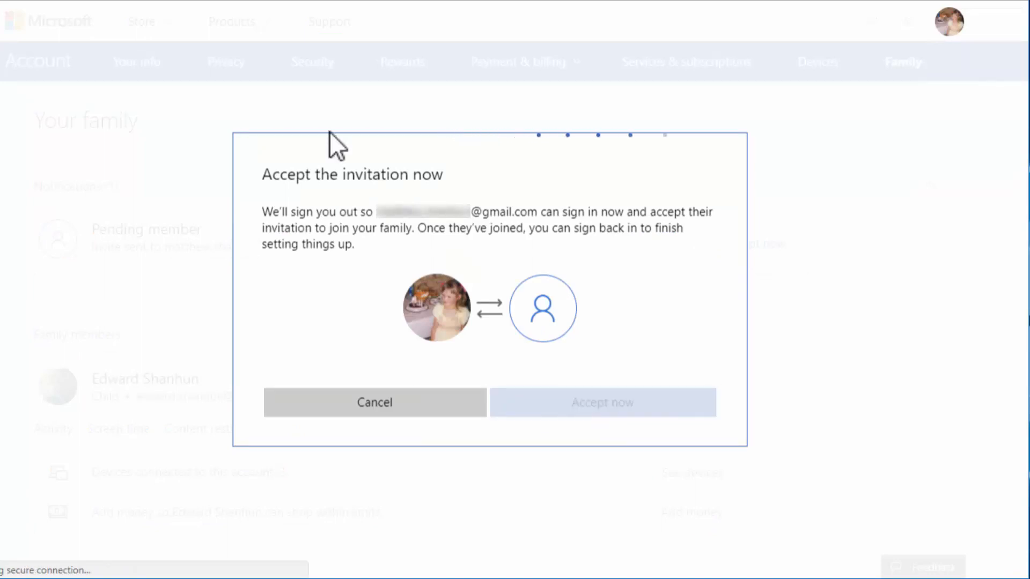
{"action": "left_click", "coordinate": [602, 402]}
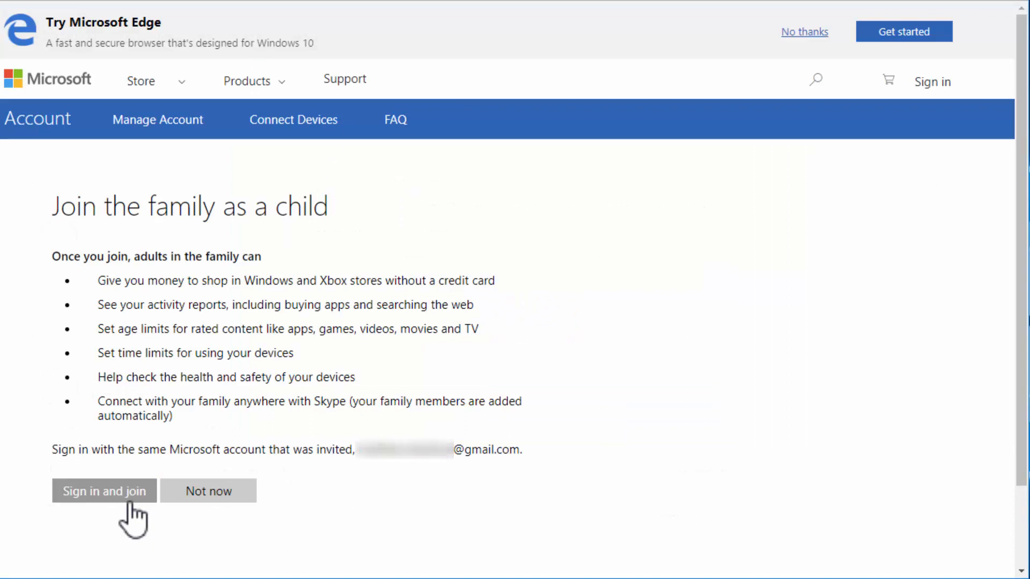
- Sign in as the invited child to join the family and return to the Family page
{"action": "left_click", "coordinate": [103, 490]}
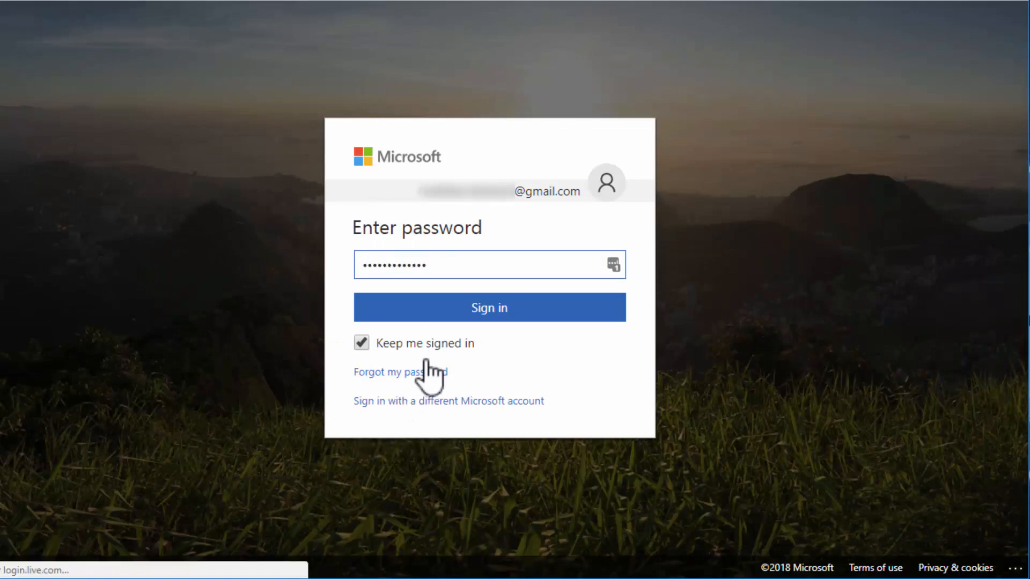
{"action": "left_click", "coordinate": [489, 308]}
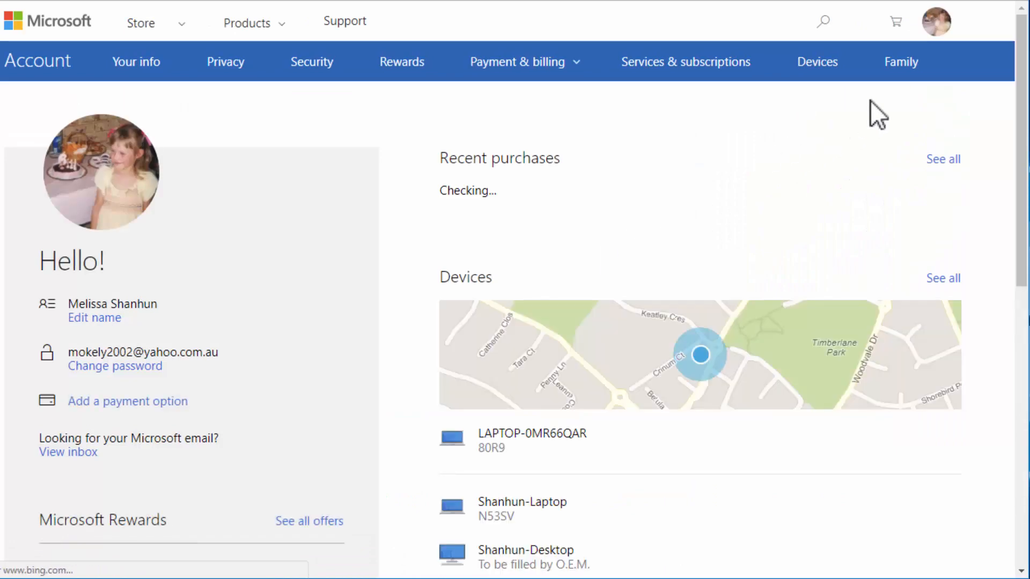
{"action": "left_click", "coordinate": [902, 62]}
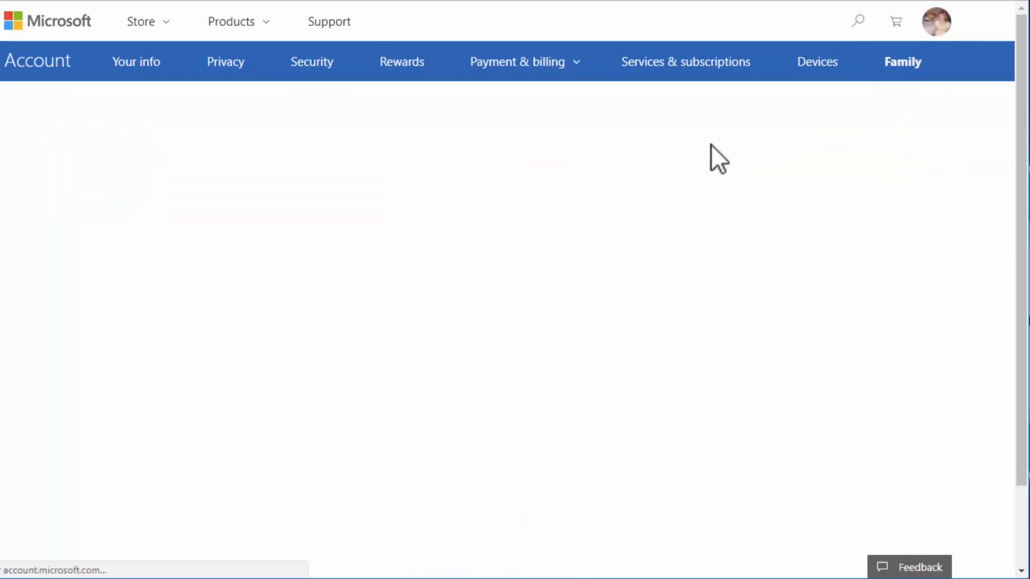
{"action": "mouse_move", "coordinate": [300, 185]}
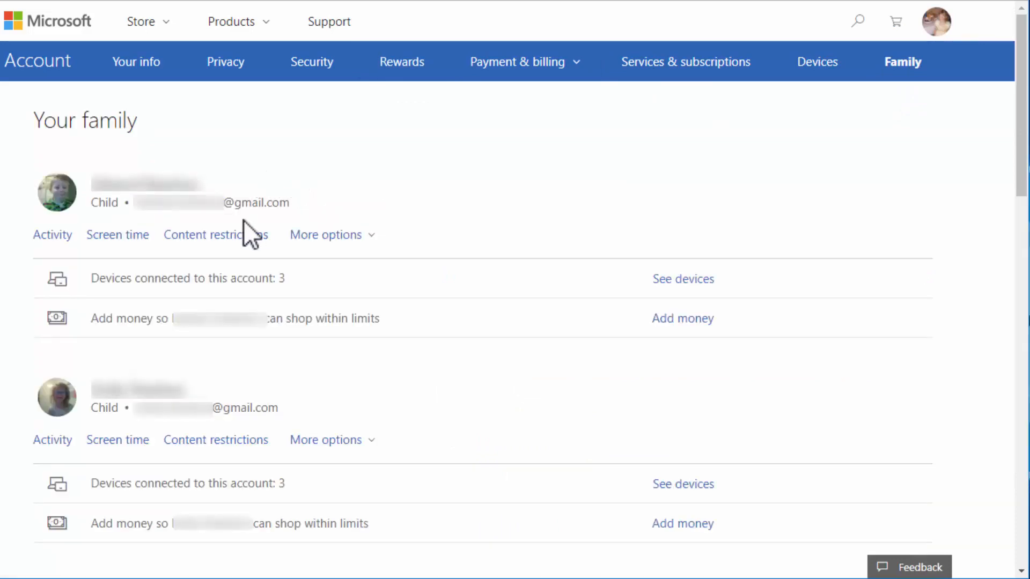
- Open the Screen time settings for the second child account
{"action": "scroll", "scroll_direction": "down", "scroll_amount": 3}
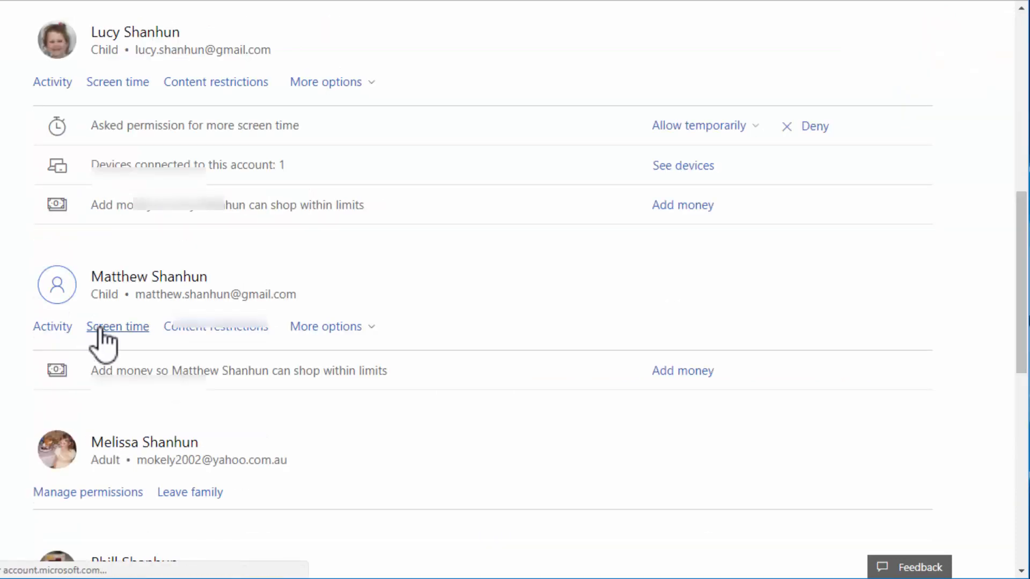
{"action": "left_click", "coordinate": [117, 326]}
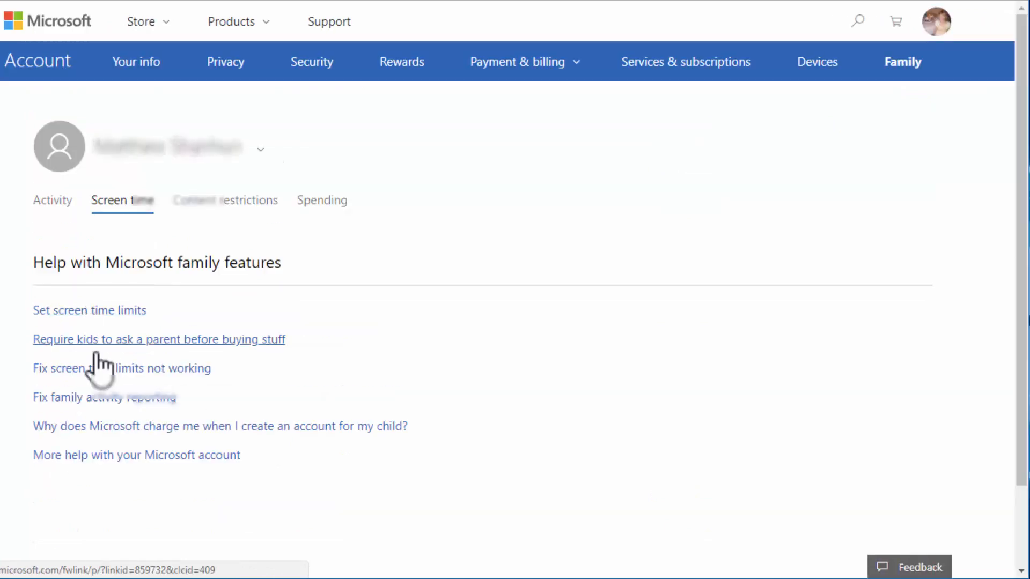
- Switch PC screen time limits to On, revealing the weekly schedule grid
{"action": "left_click", "coordinate": [122, 200]}
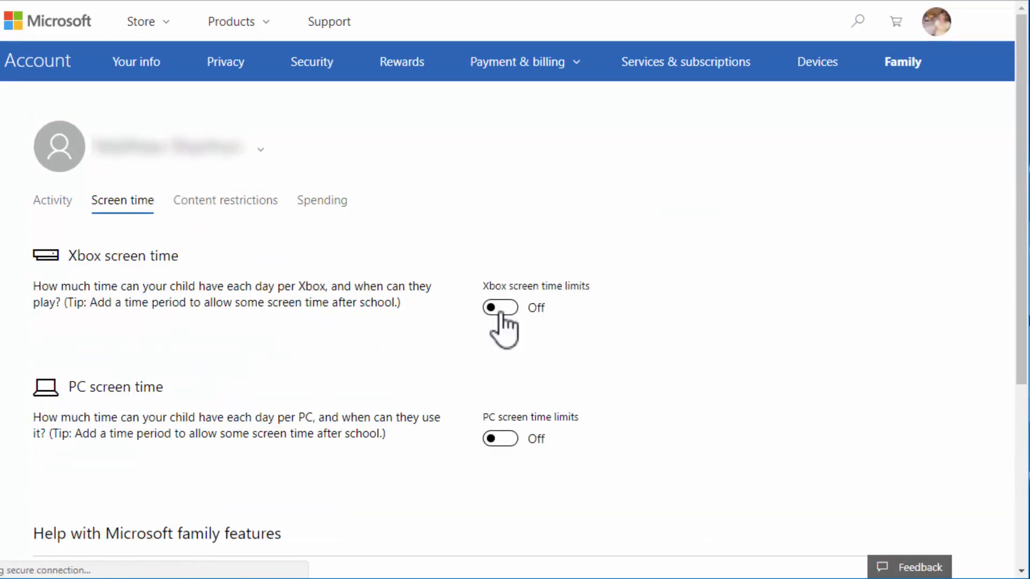
{"action": "mouse_move", "coordinate": [491, 458]}
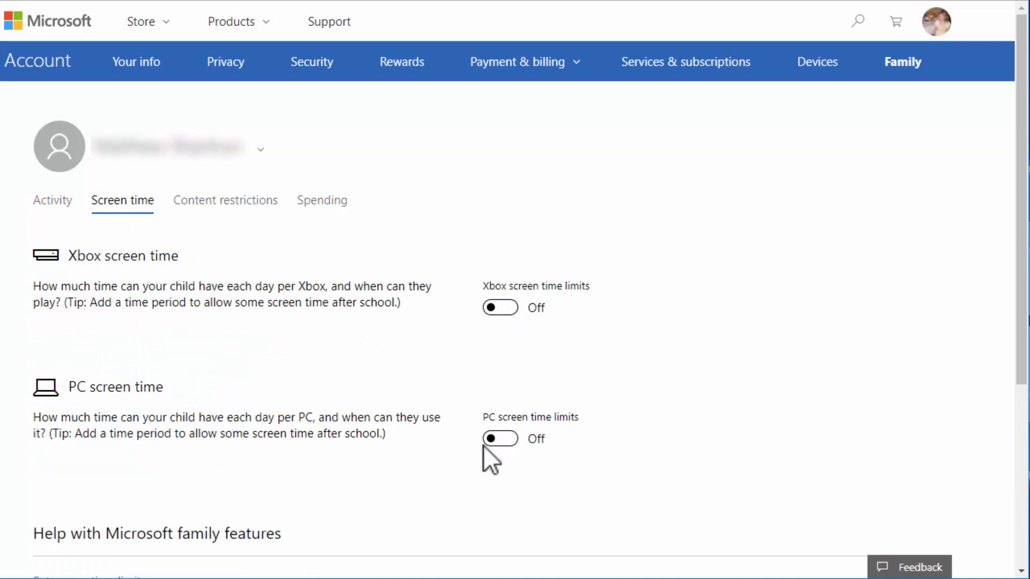
{"action": "left_click", "coordinate": [499, 439]}
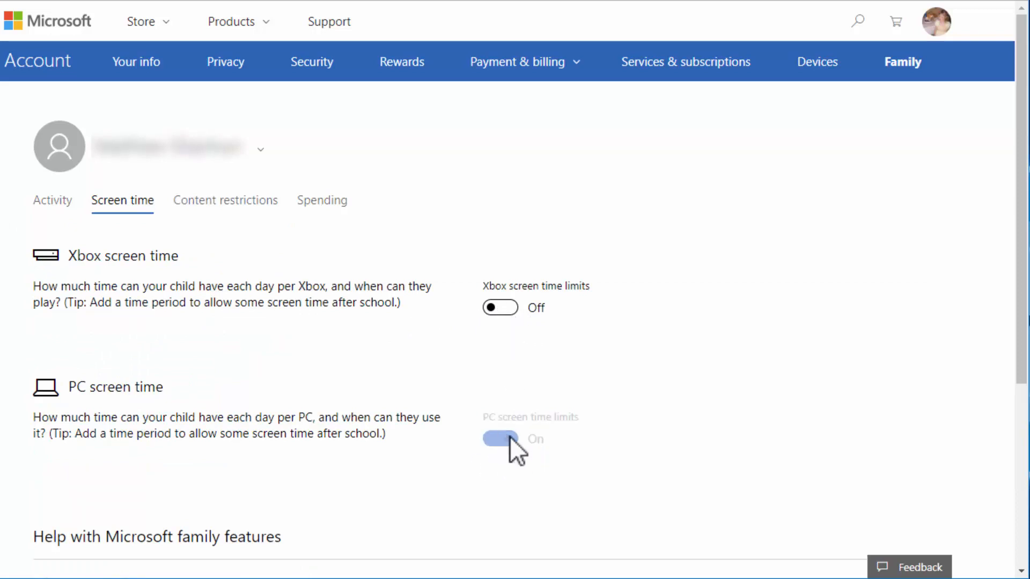
{"action": "left_click", "coordinate": [499, 439]}
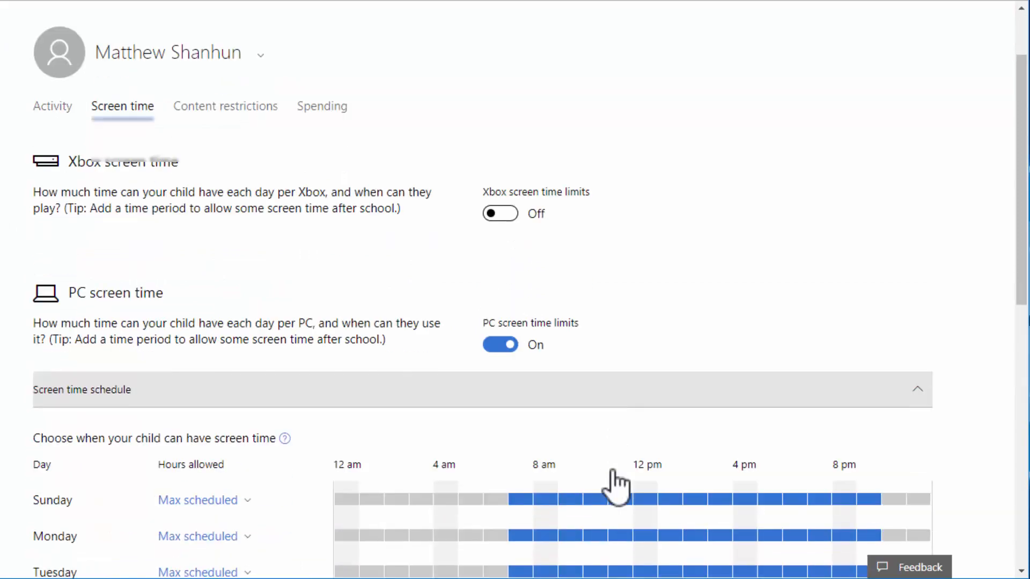
{"action": "scroll", "scroll_direction": "down", "scroll_amount": 3}
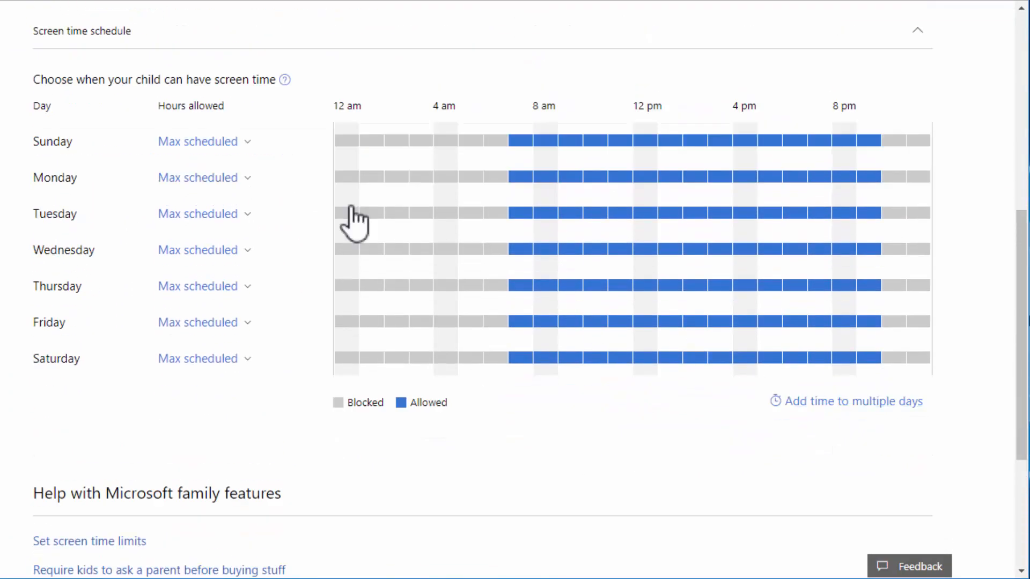
- Set each day's Hours allowed to 30 mins and begin adding time to multiple days
{"action": "left_click", "coordinate": [204, 141]}
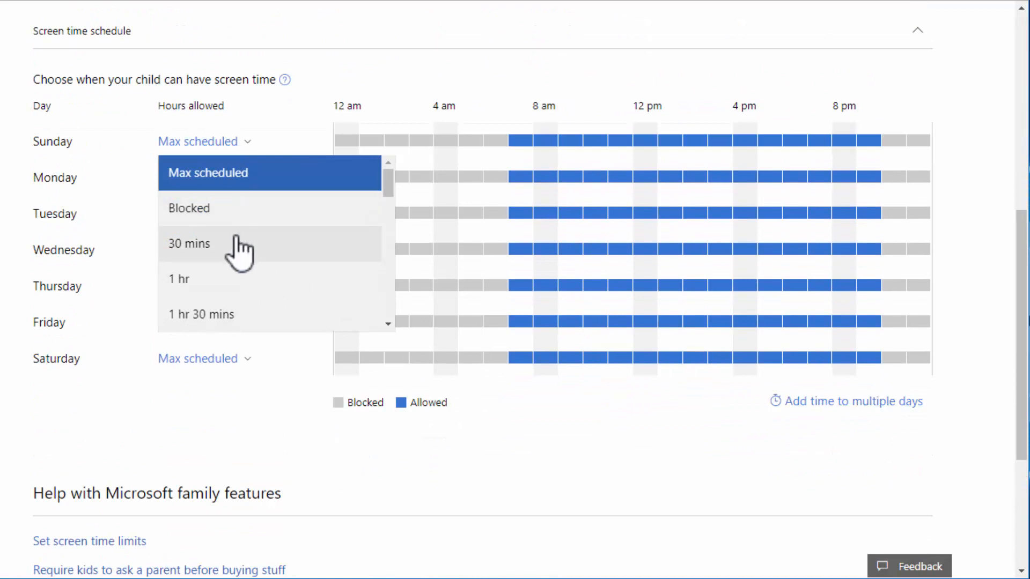
{"action": "left_click", "coordinate": [189, 244]}
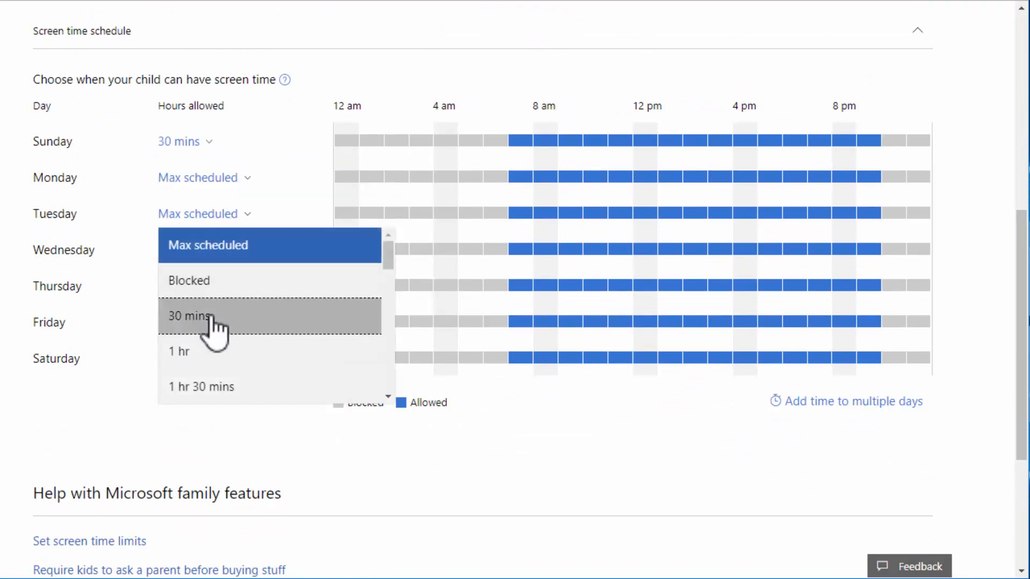
{"action": "left_click", "coordinate": [189, 315]}
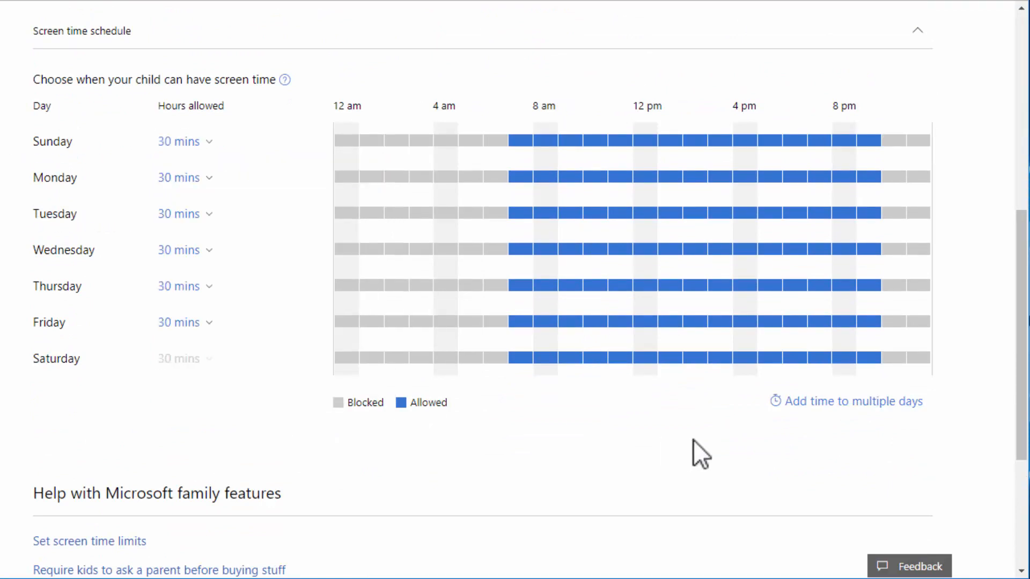
{"action": "left_click", "coordinate": [852, 401]}
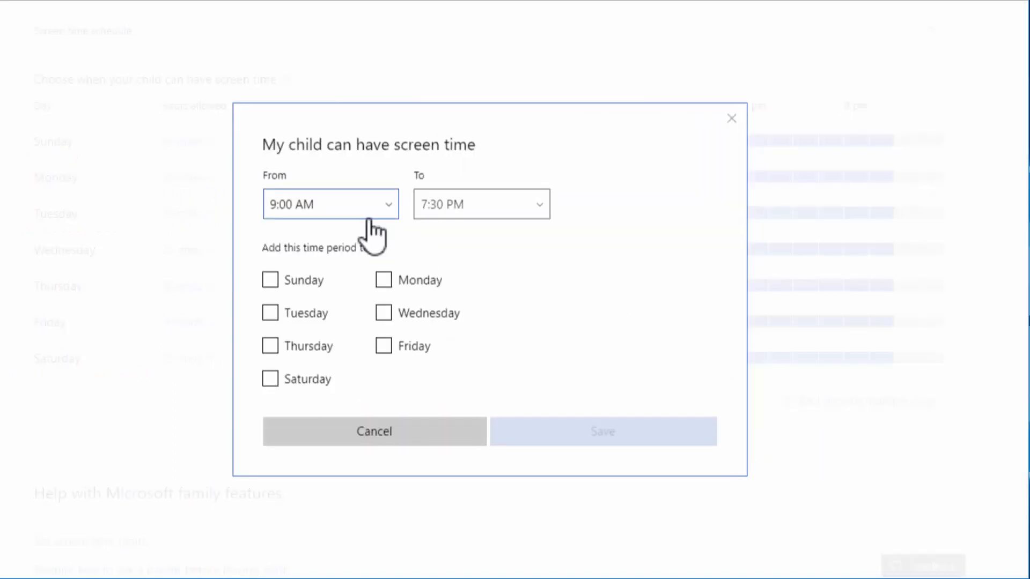
- Save an allowed period from 8:00 AM to 6:00 PM for the chosen days
{"action": "left_click", "coordinate": [480, 204]}
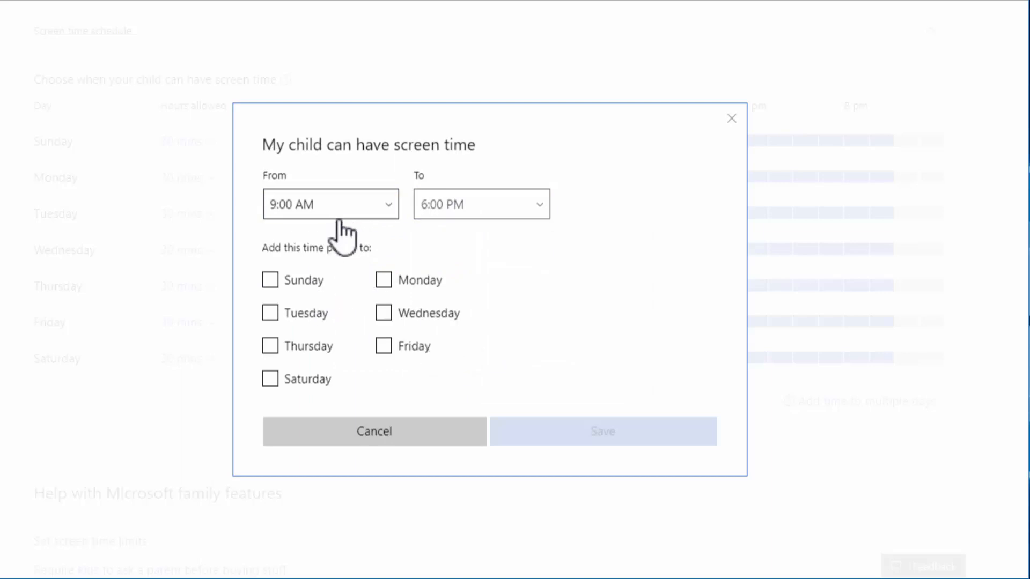
{"action": "left_click", "coordinate": [269, 312]}
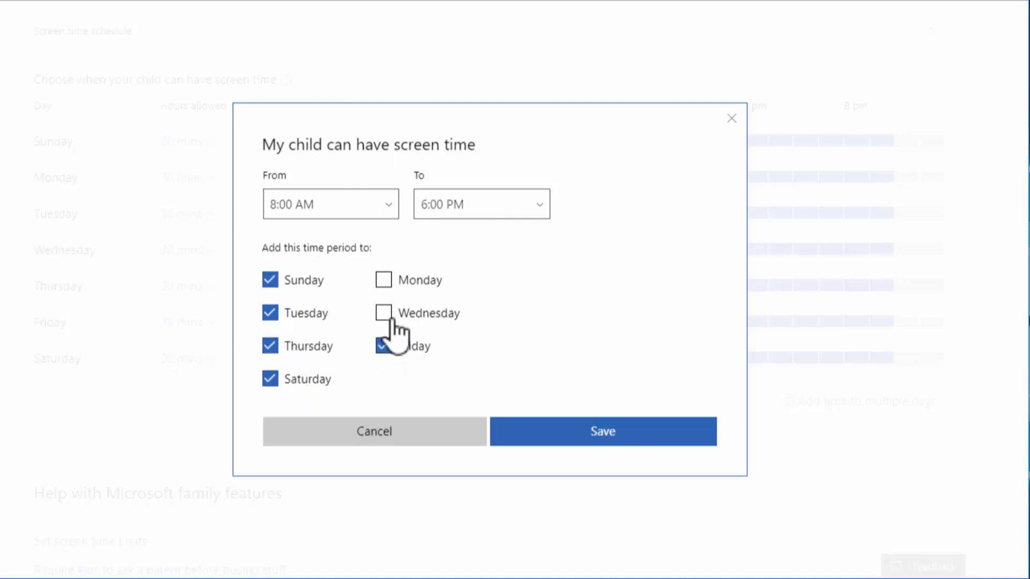
{"action": "left_click", "coordinate": [602, 431]}
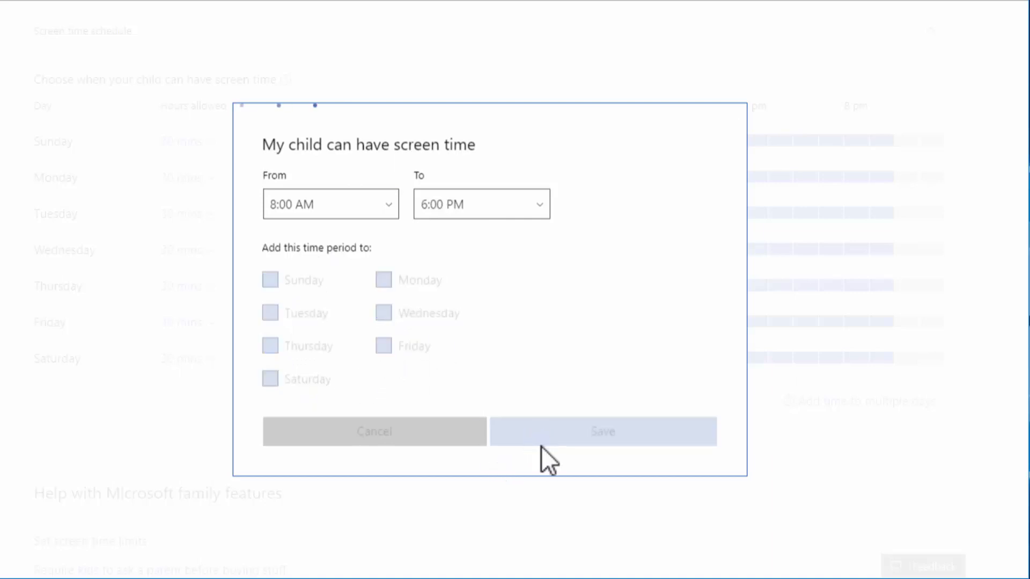
{"action": "left_click", "coordinate": [601, 431]}
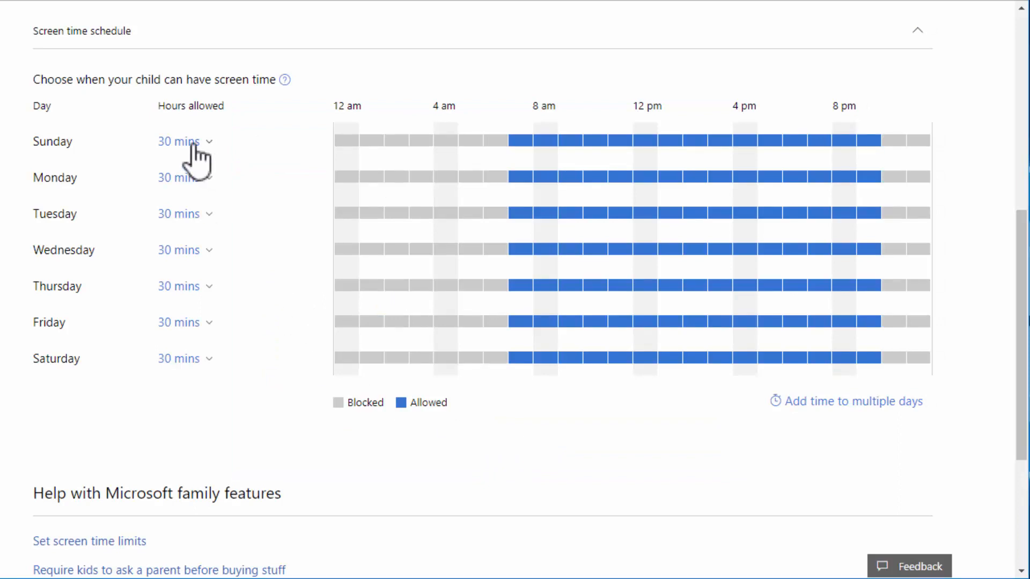
{"action": "mouse_move", "coordinate": [235, 164]}
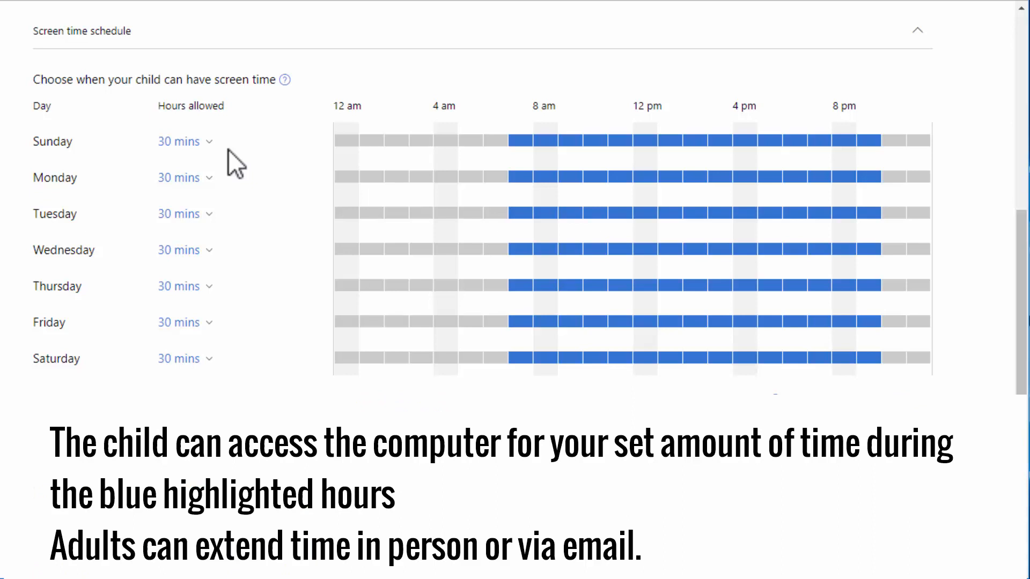
{"action": "scroll", "scroll_direction": "down", "scroll_amount": 3}
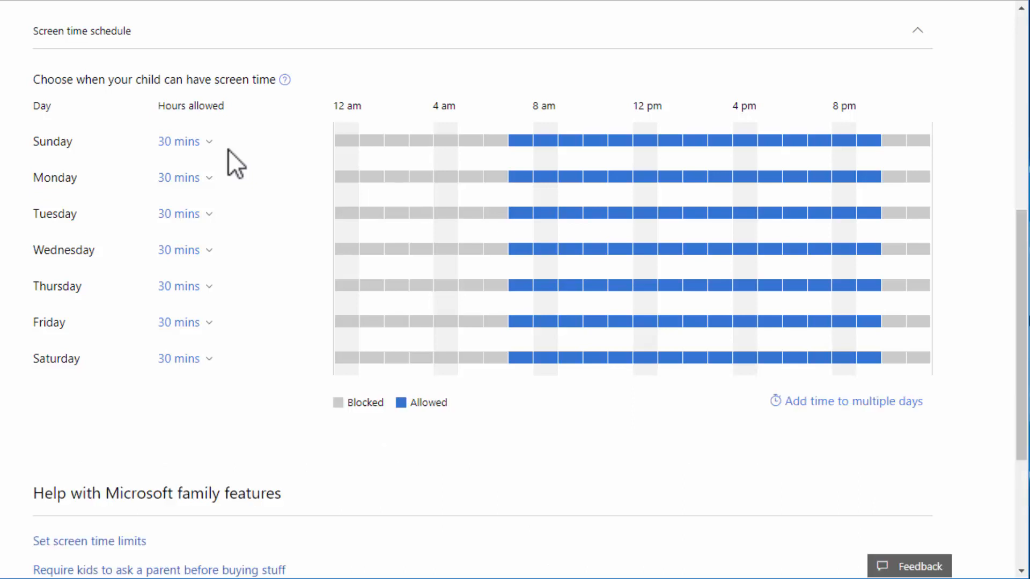
{"action": "scroll", "scroll_direction": "down", "scroll_amount": 3}
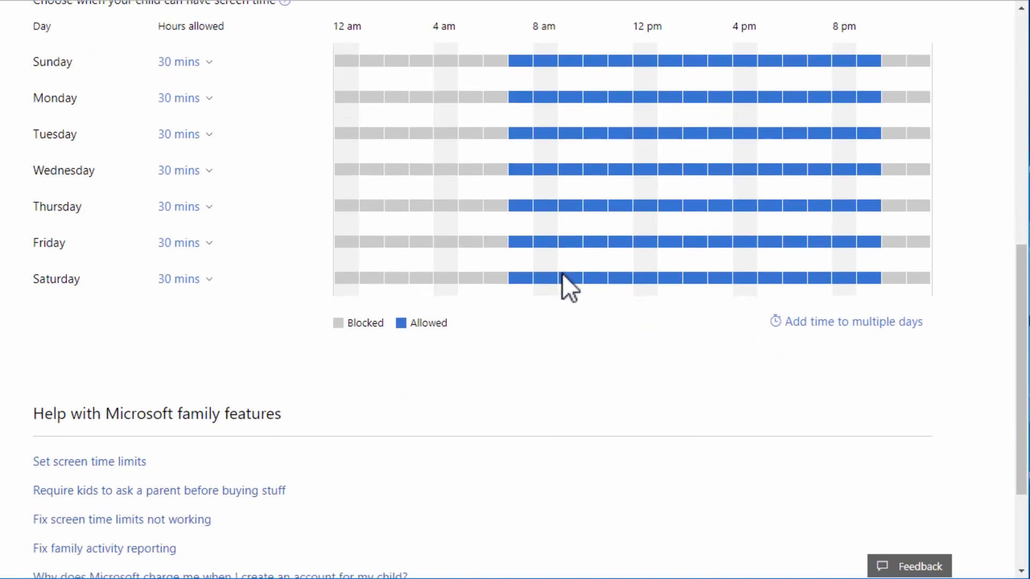
{"action": "scroll", "scroll_direction": "down", "scroll_amount": 3}
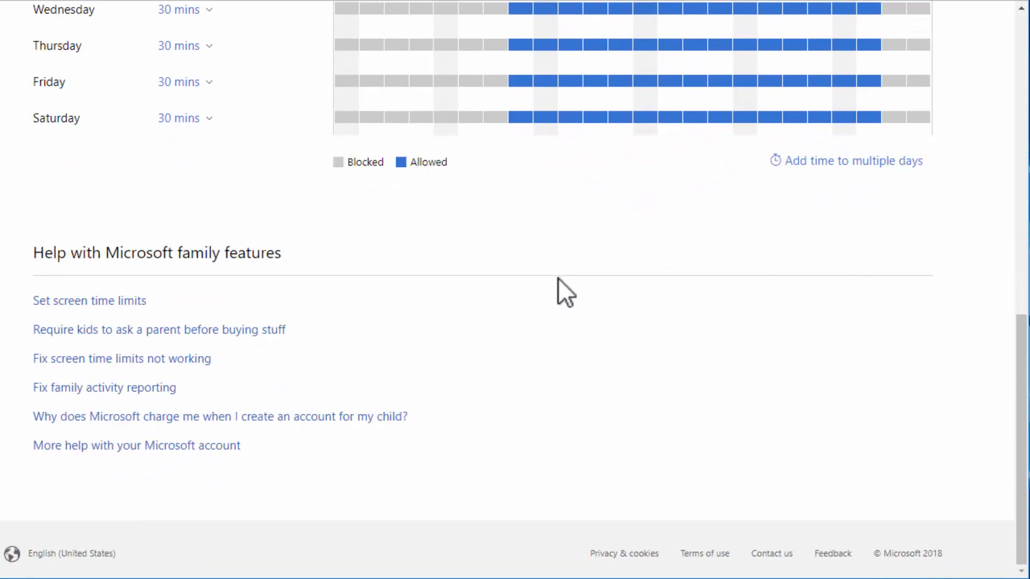
- Go to Content restrictions and keep apps and games rated for 3-year-olds
{"action": "left_click", "coordinate": [224, 201]}
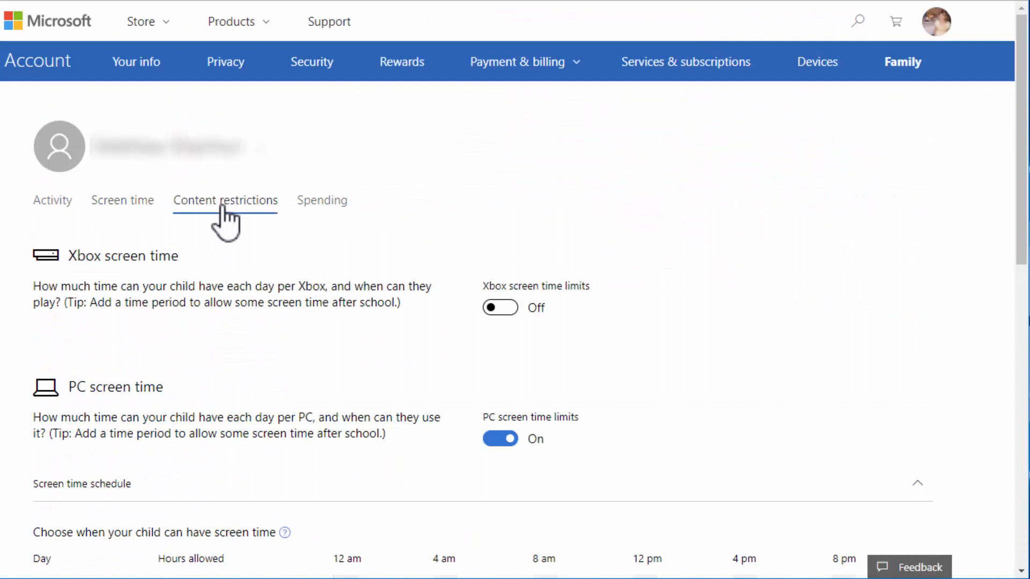
{"action": "left_click", "coordinate": [225, 201]}
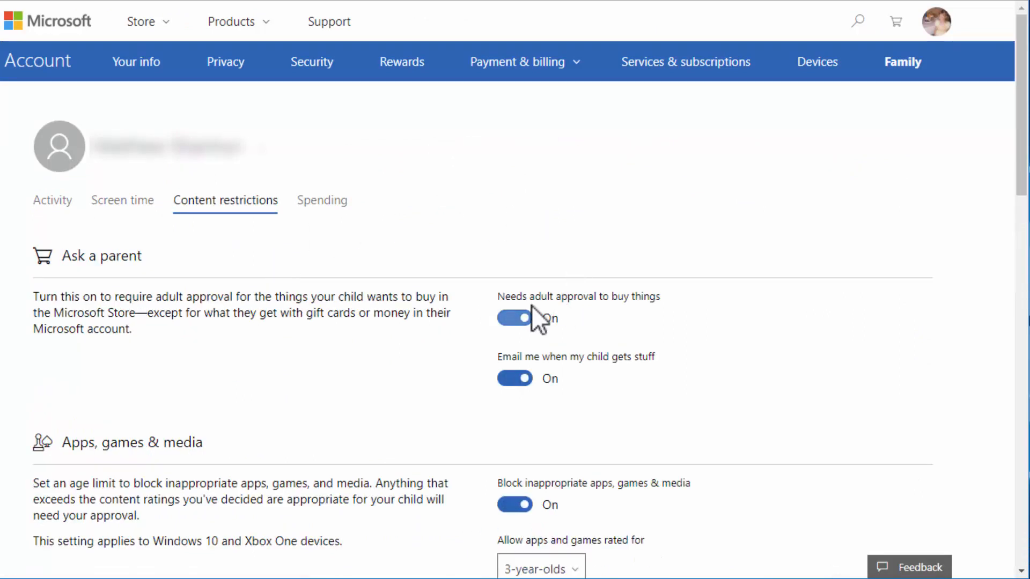
{"action": "mouse_move", "coordinate": [516, 317]}
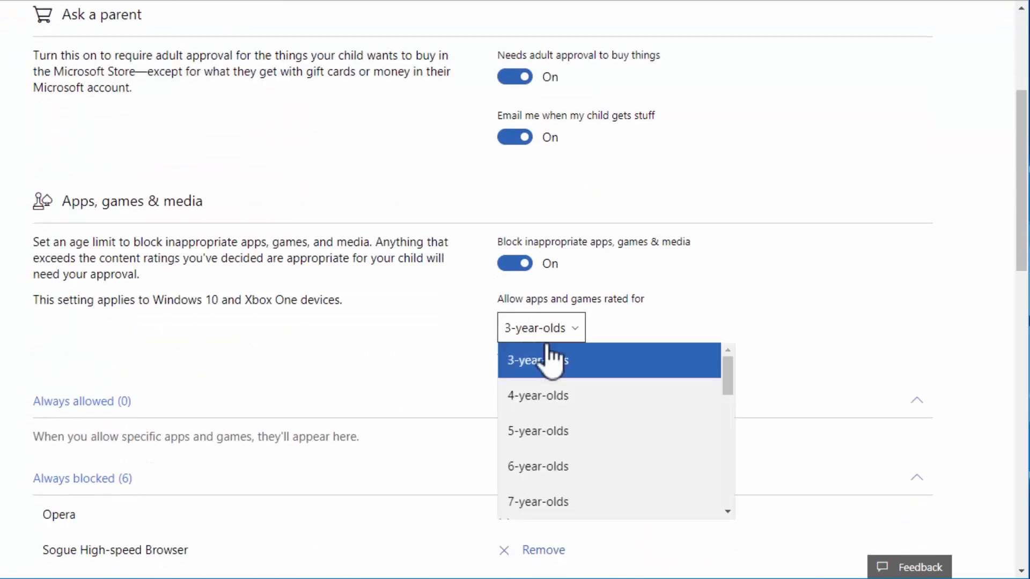
{"action": "left_click", "coordinate": [537, 360]}
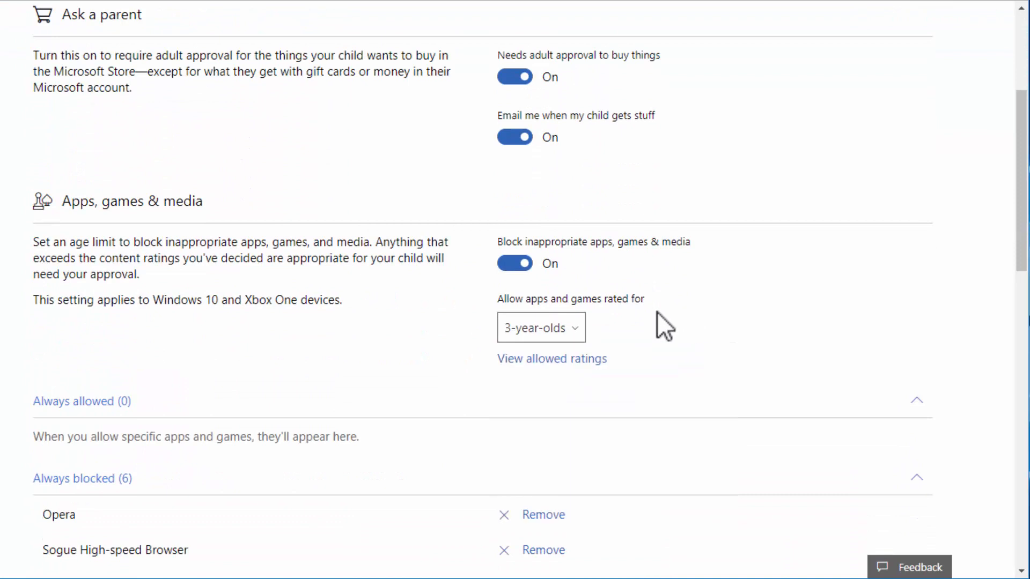
- Show all six always-blocked browsers under Always blocked
{"action": "scroll", "scroll_direction": "down", "scroll_amount": 3}
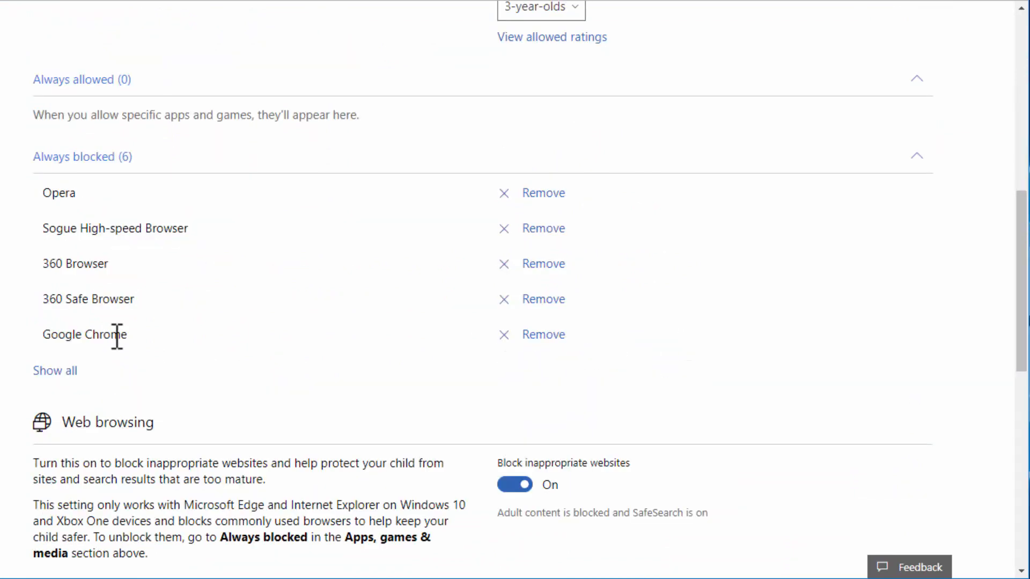
{"action": "left_click", "coordinate": [55, 370]}
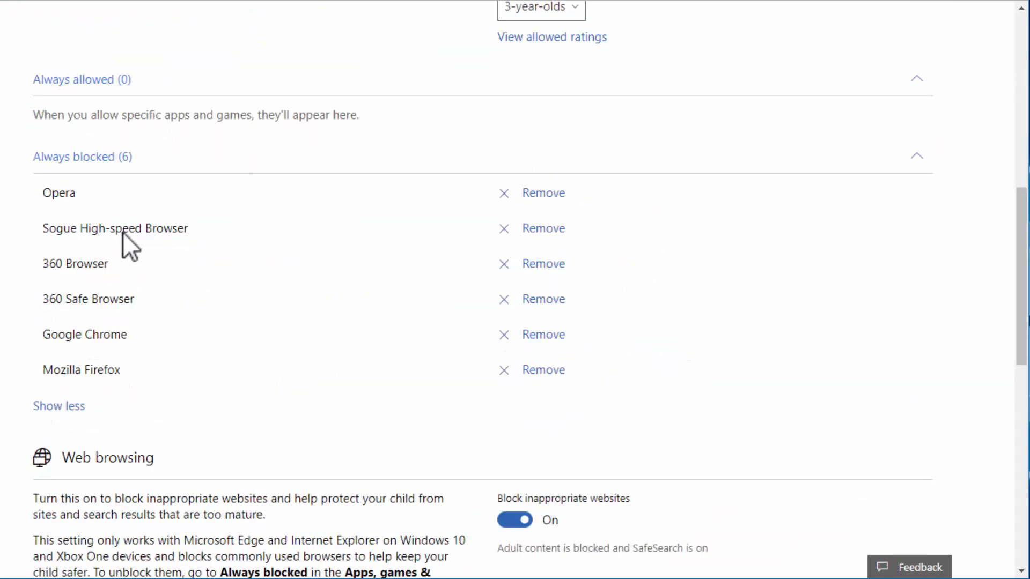
{"action": "mouse_move", "coordinate": [135, 338]}
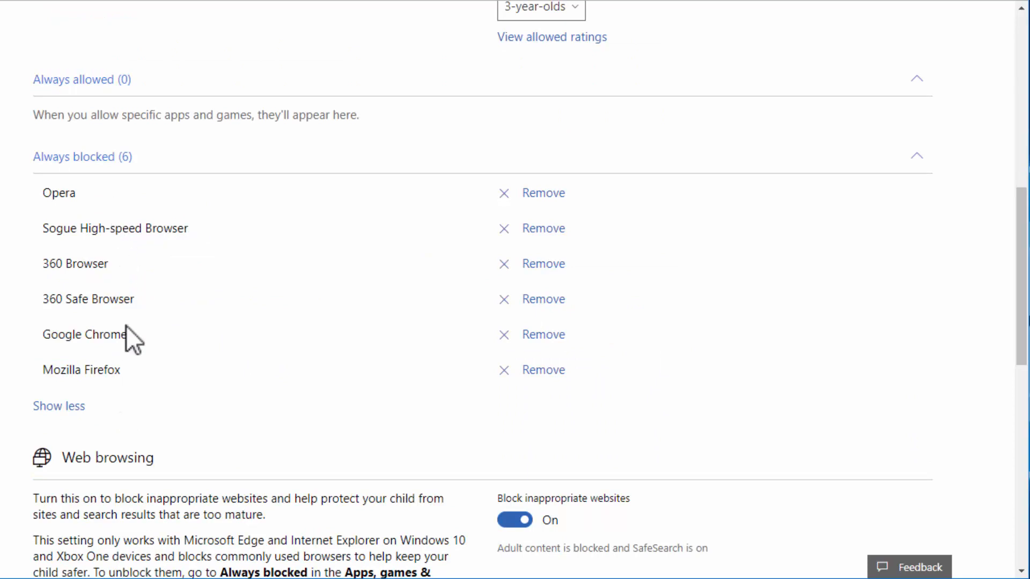
{"action": "scroll", "scroll_direction": "down", "scroll_amount": 3}
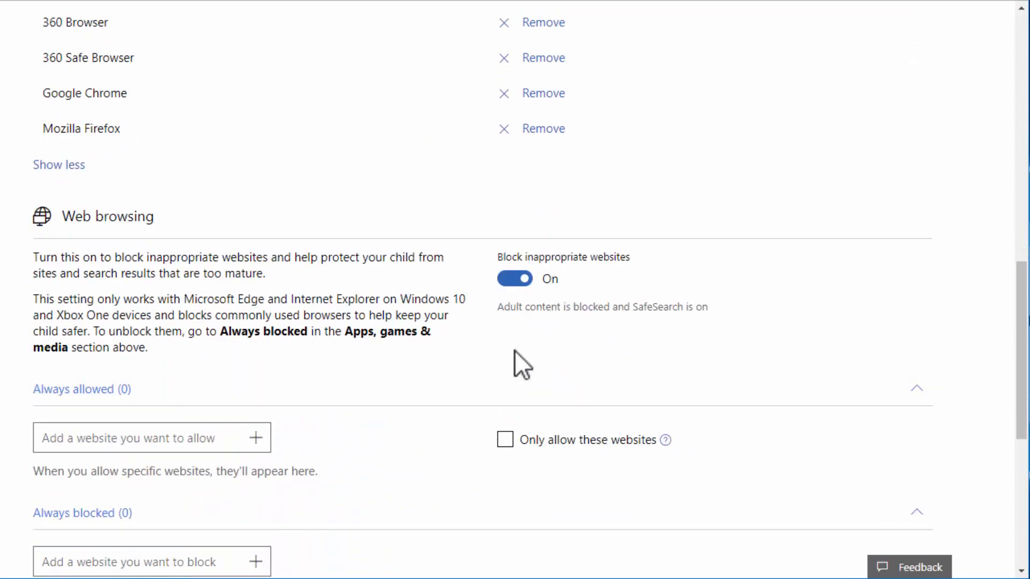
{"action": "mouse_move", "coordinate": [466, 424]}
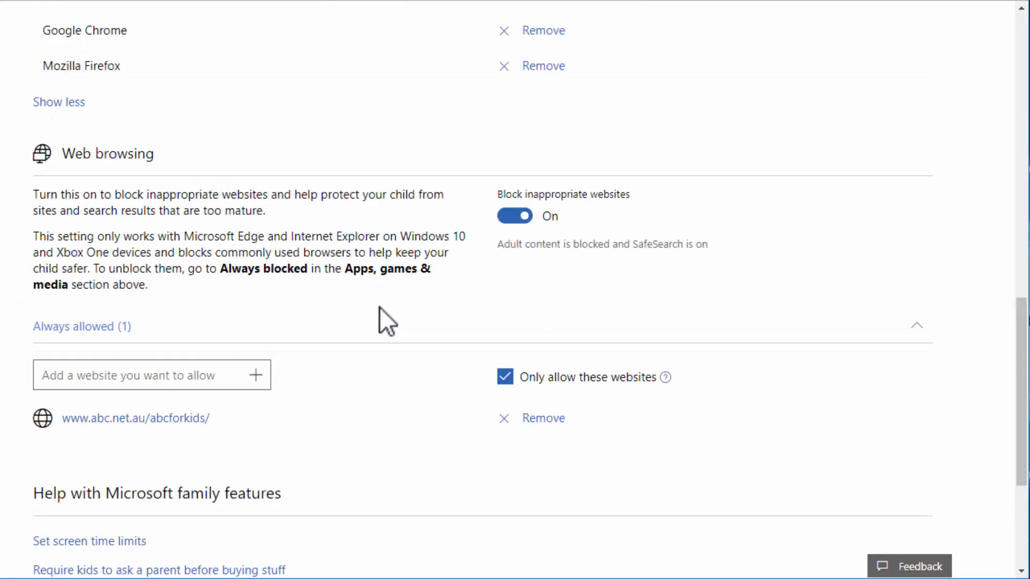
{"action": "mouse_move", "coordinate": [361, 320]}
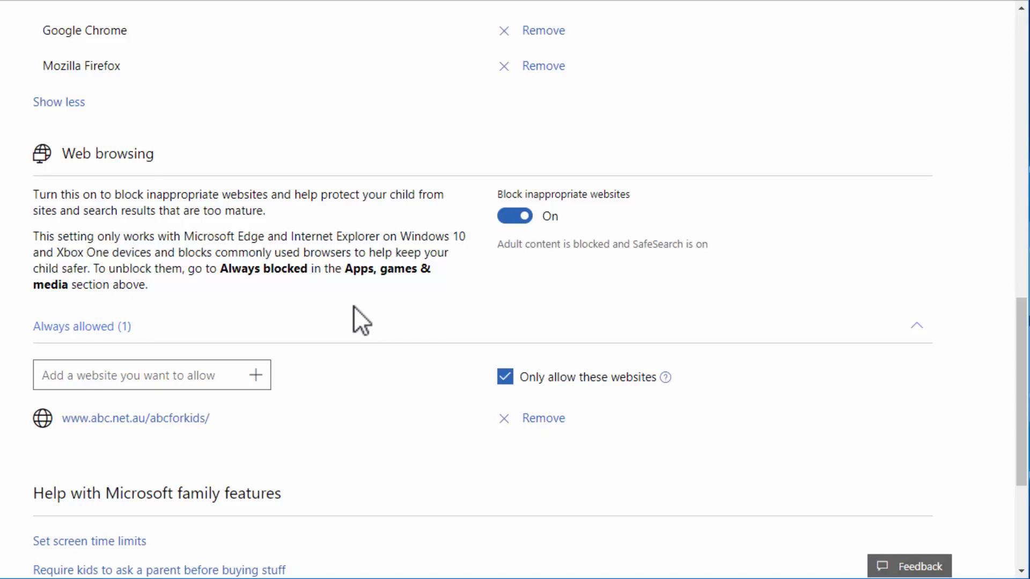
{"action": "scroll", "scroll_direction": "down", "scroll_amount": 3}
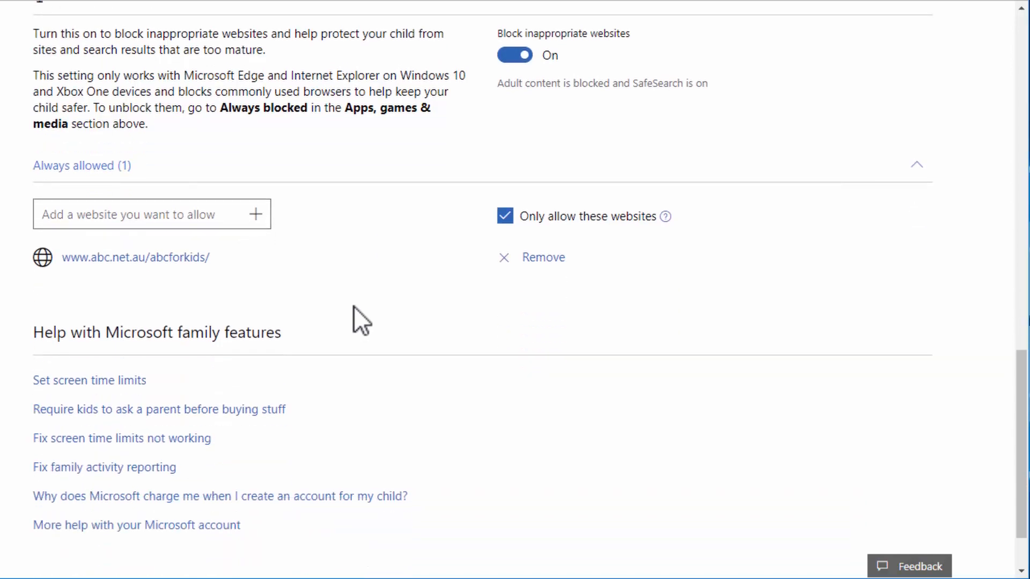
{"action": "mouse_move", "coordinate": [213, 247]}
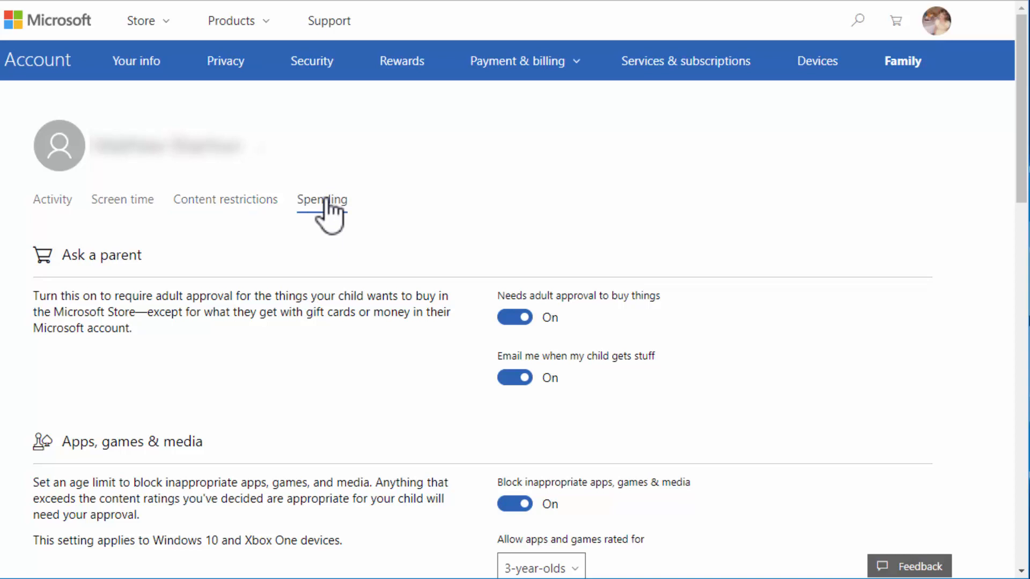
- Review the Spending page, then switch to the next child's Activity report
{"action": "left_click", "coordinate": [321, 200]}
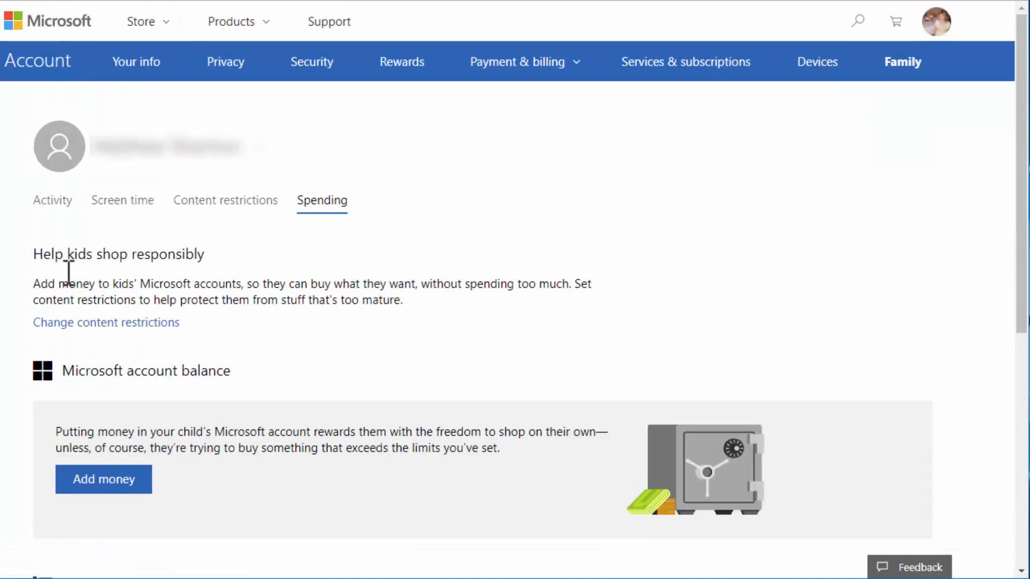
{"action": "left_click", "coordinate": [52, 201]}
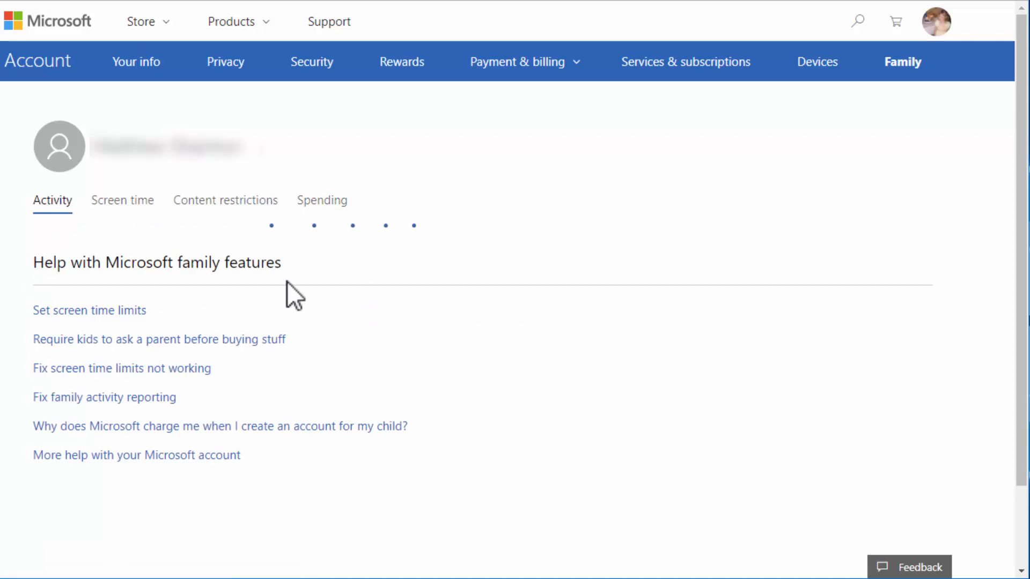
{"action": "mouse_move", "coordinate": [263, 254]}
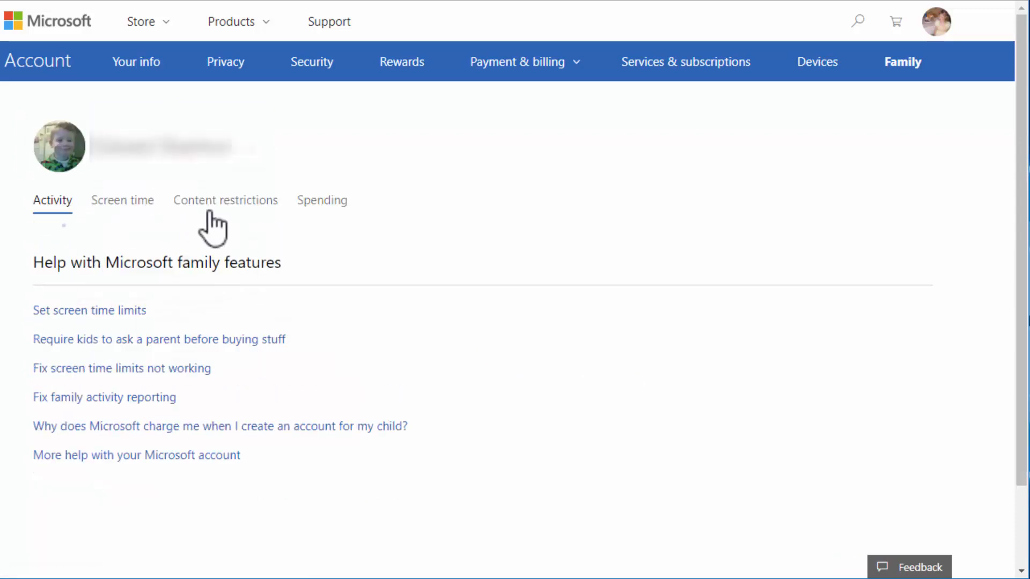
- Show all seven websites the second child visited in the Activity report
{"action": "left_click", "coordinate": [53, 201]}
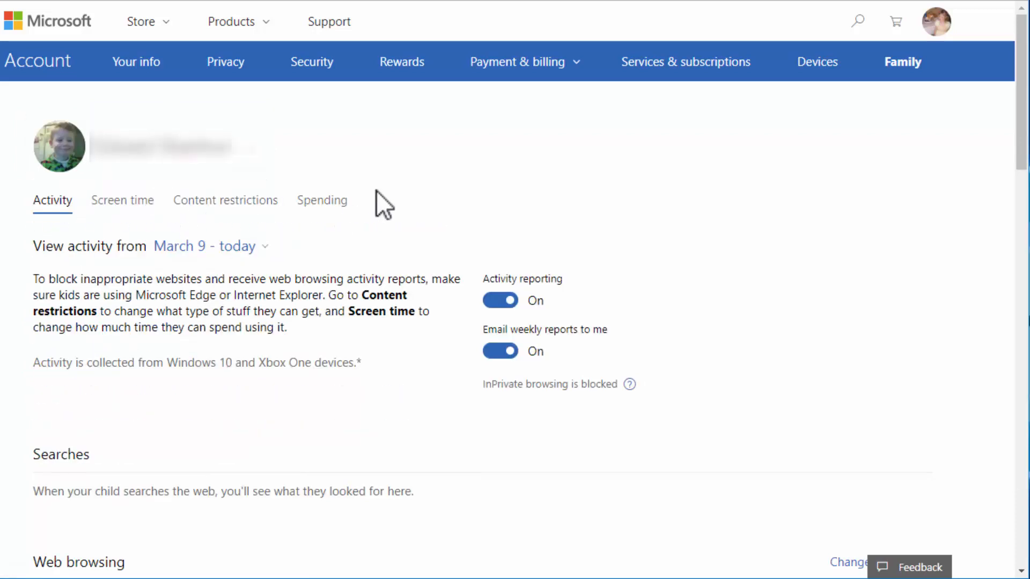
{"action": "scroll", "scroll_direction": "down", "scroll_amount": 3}
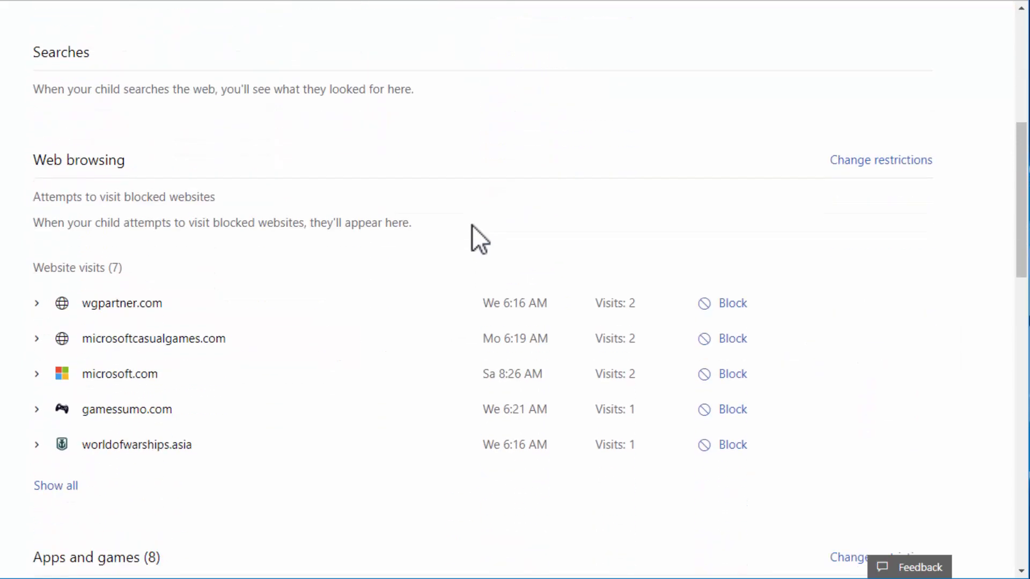
{"action": "scroll", "scroll_direction": "down", "scroll_amount": 3}
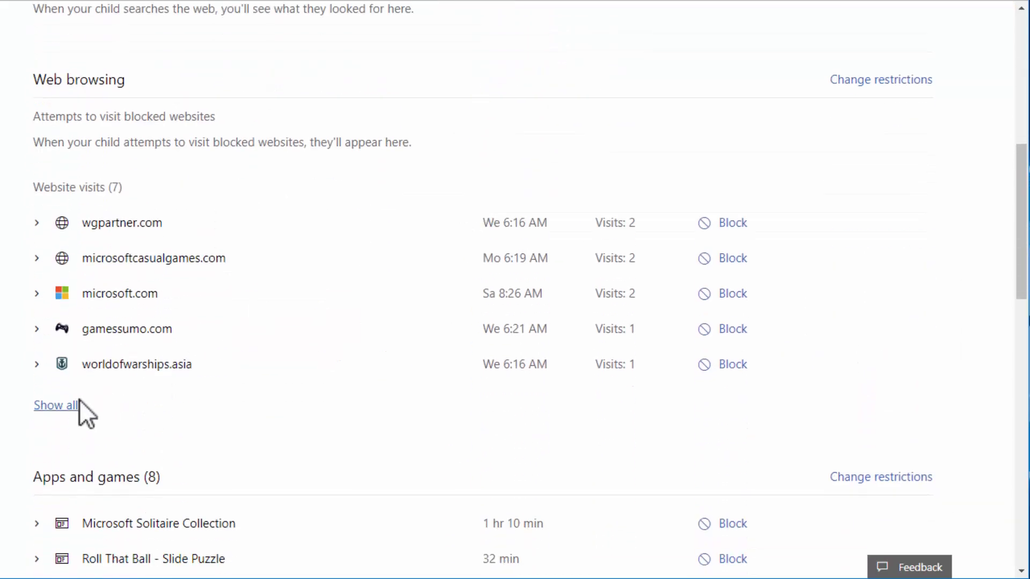
{"action": "left_click", "coordinate": [54, 406]}
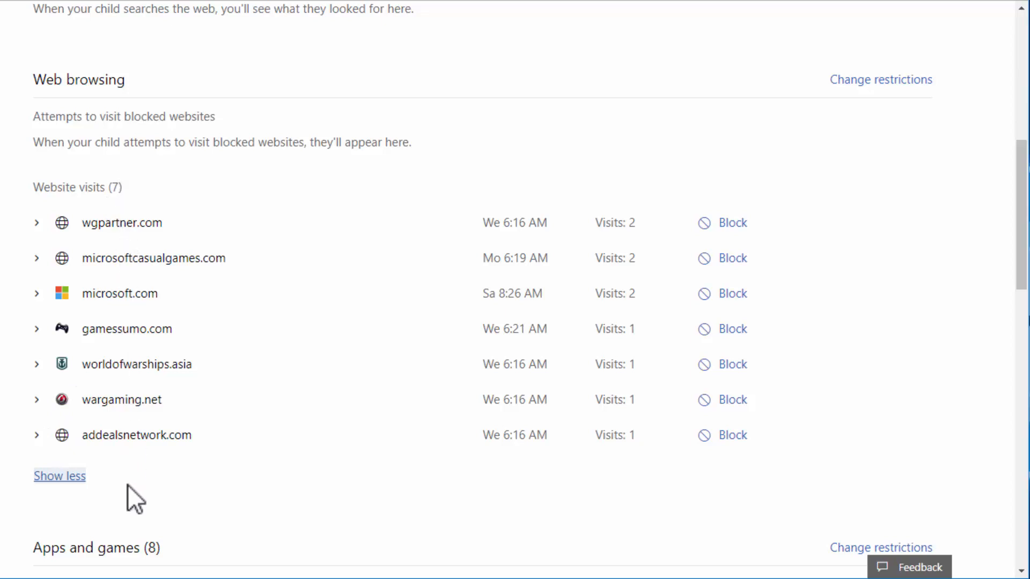
{"action": "mouse_move", "coordinate": [127, 337]}
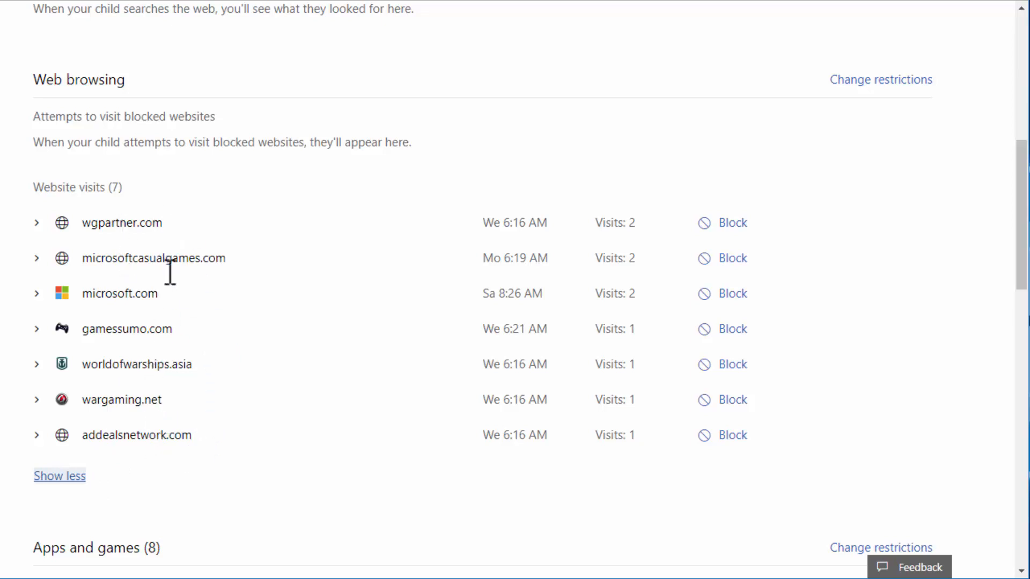
- Show all eight apps and games used, then review screen time totals
{"action": "scroll", "scroll_direction": "down", "scroll_amount": 3}
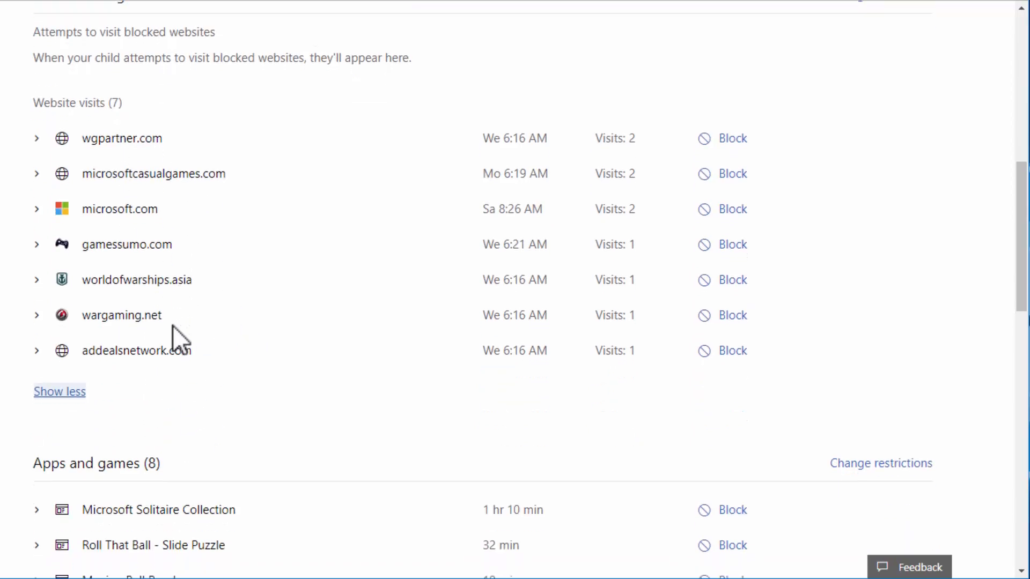
{"action": "scroll", "scroll_direction": "down", "scroll_amount": 3}
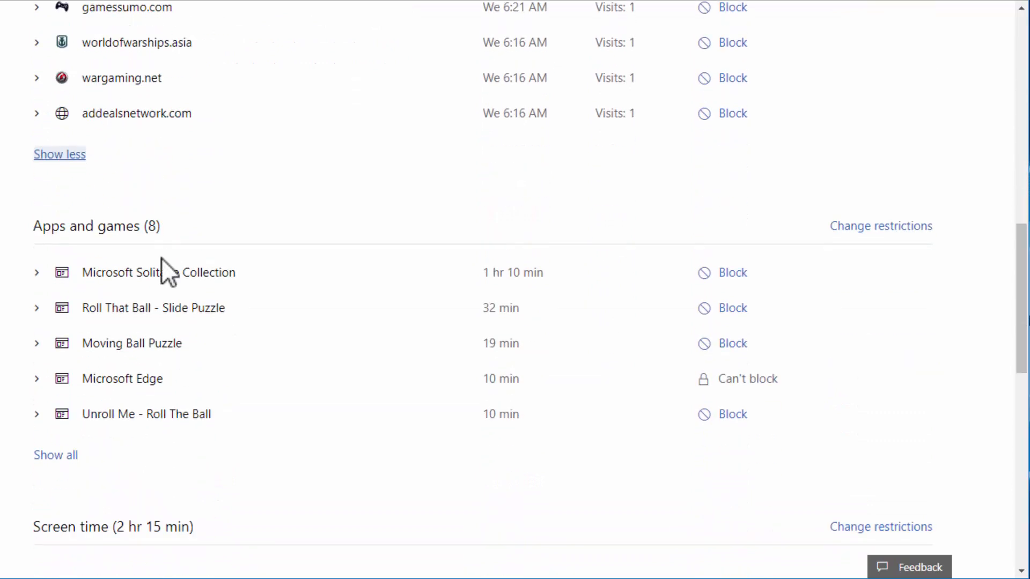
{"action": "left_click", "coordinate": [55, 455]}
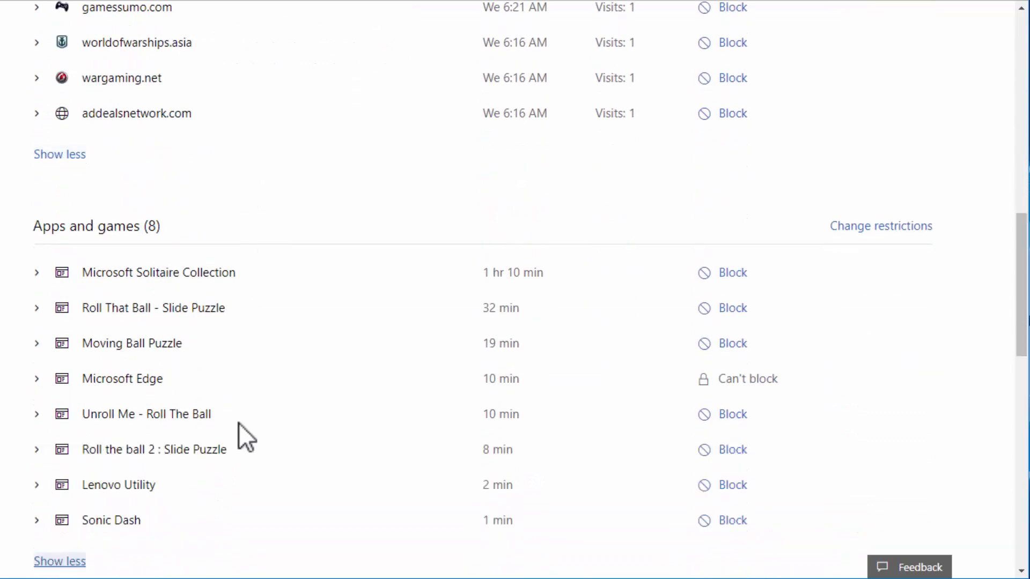
{"action": "mouse_move", "coordinate": [315, 297]}
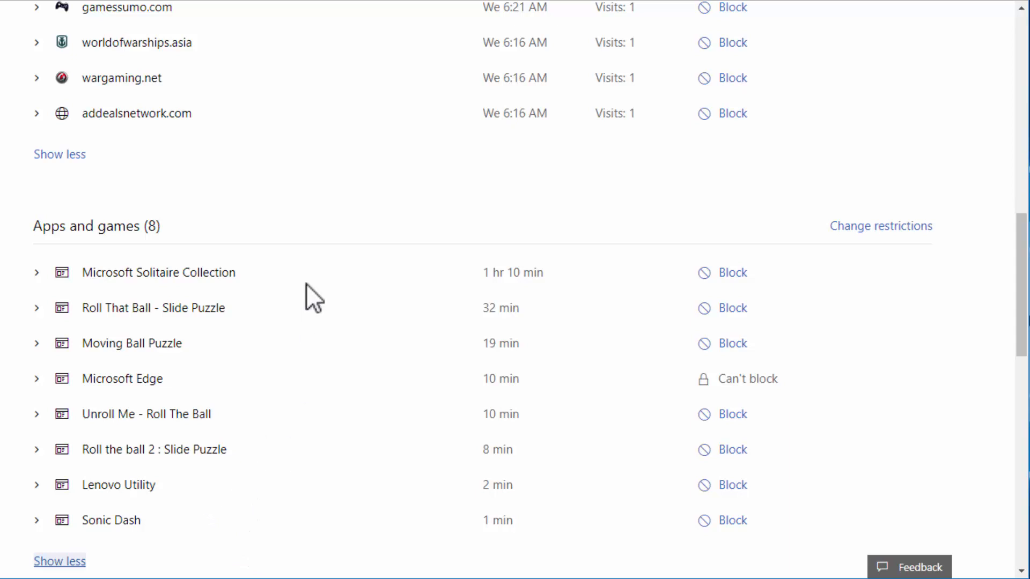
{"action": "mouse_move", "coordinate": [580, 361]}
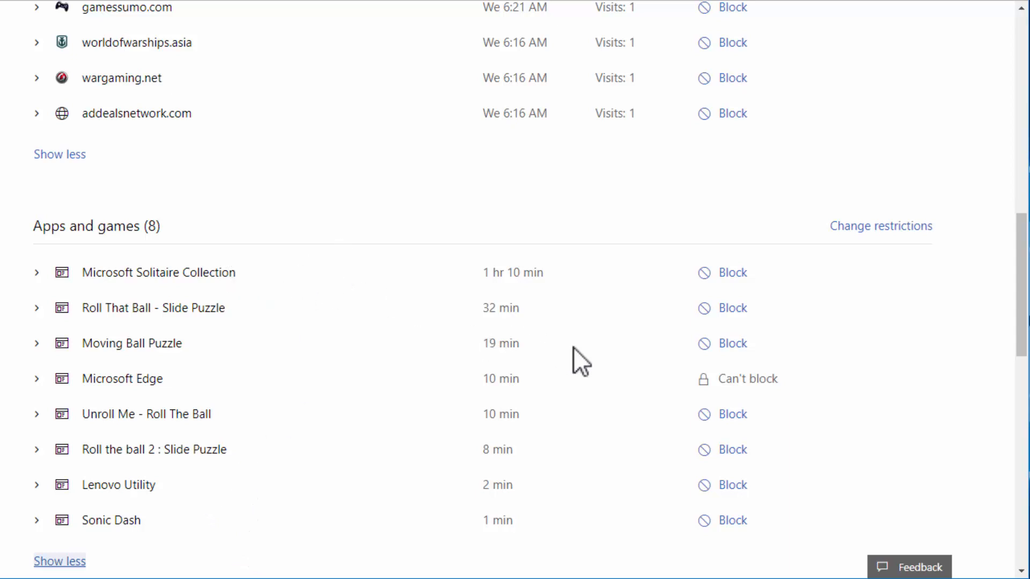
{"action": "scroll", "scroll_direction": "down", "scroll_amount": 3}
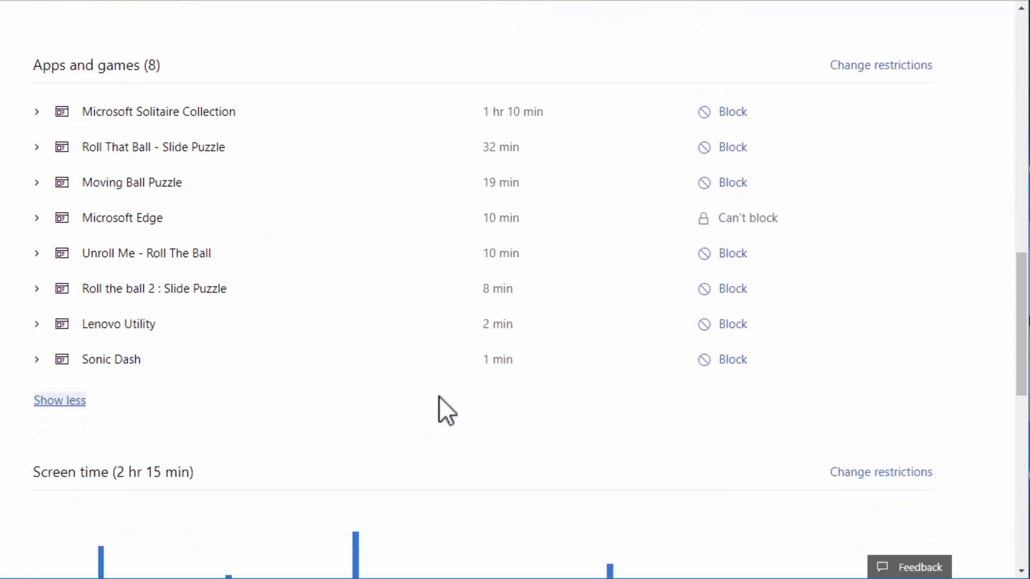
{"action": "mouse_move", "coordinate": [455, 406]}
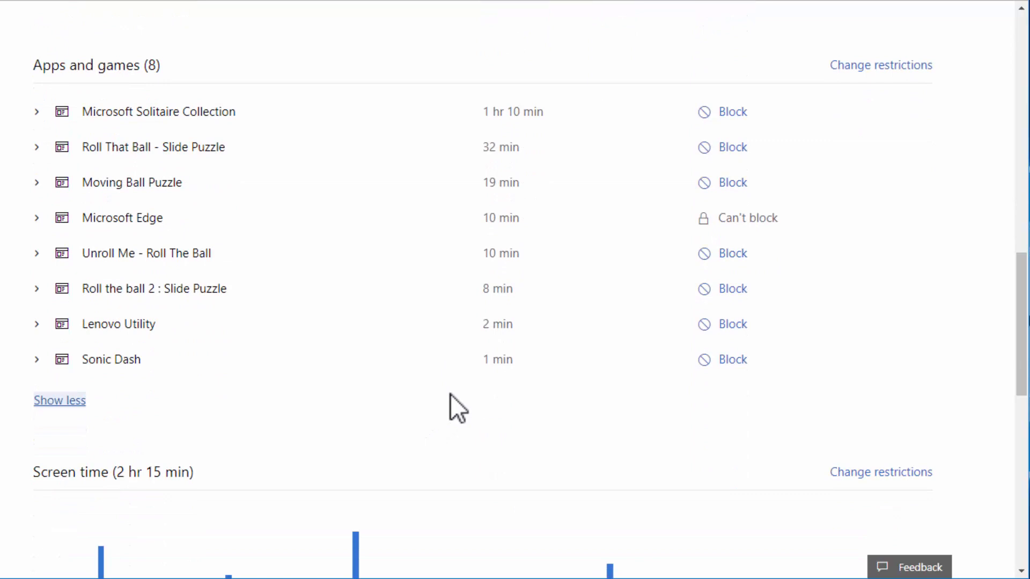
- Expand Microsoft Edge and Unroll Me - Roll The Ball to see which device ran each
{"action": "left_click", "coordinate": [36, 218]}
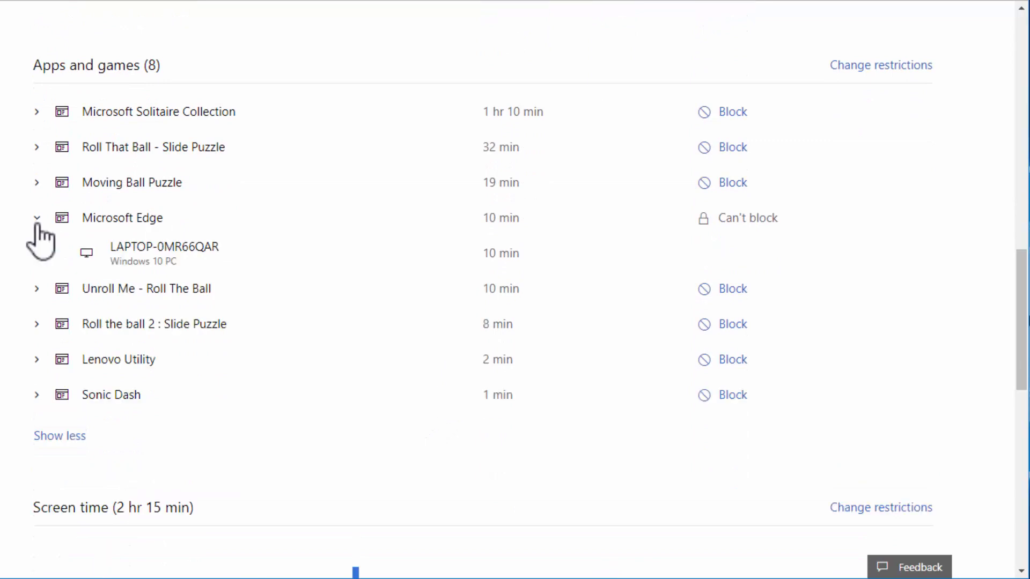
{"action": "left_click", "coordinate": [38, 289]}
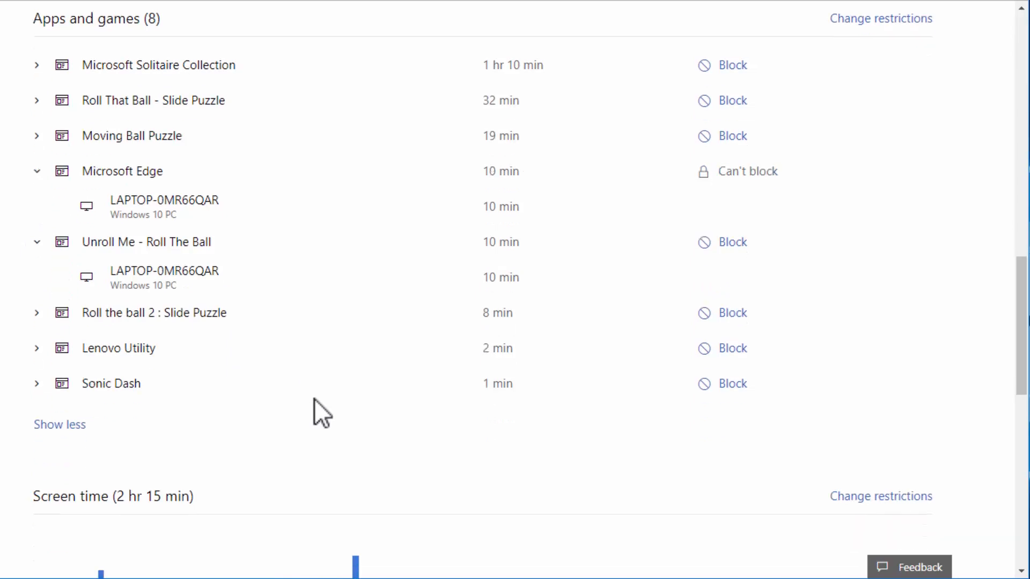
{"action": "scroll", "scroll_direction": "down", "scroll_amount": 3}
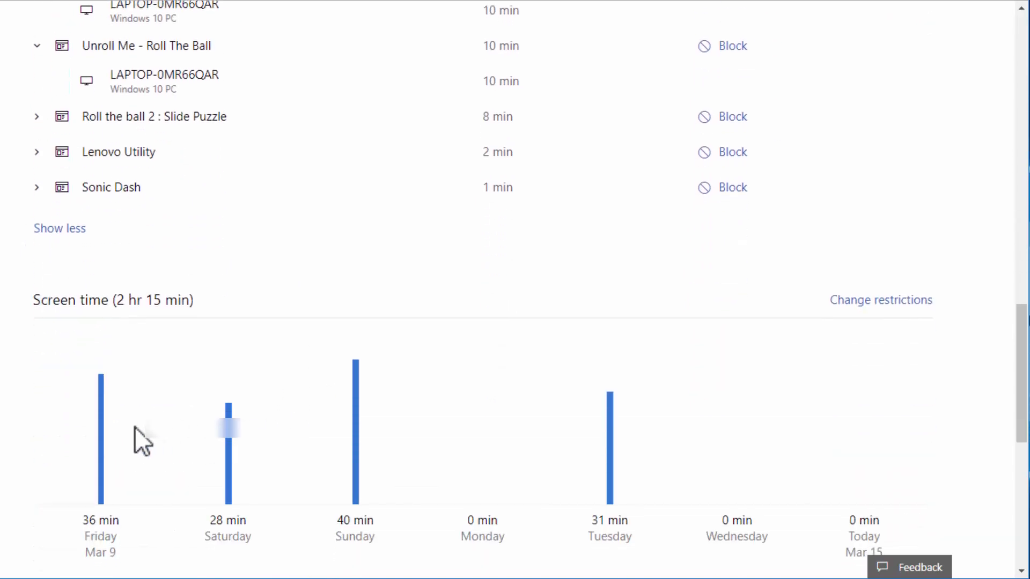
- Scroll through daily Screen time totaling 2 hr 15 min
{"action": "scroll", "scroll_direction": "down", "scroll_amount": 3}
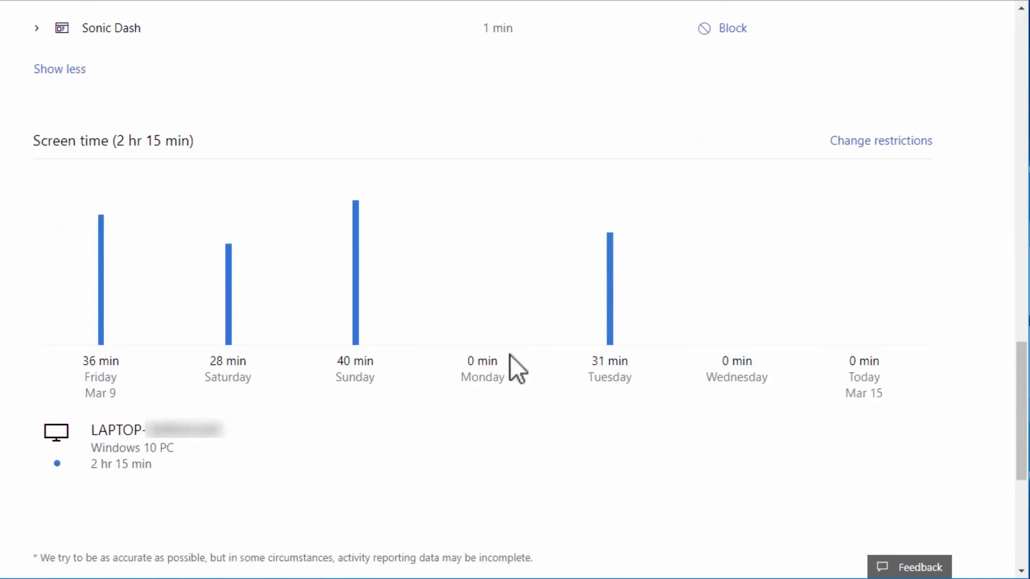
{"action": "mouse_move", "coordinate": [450, 348]}
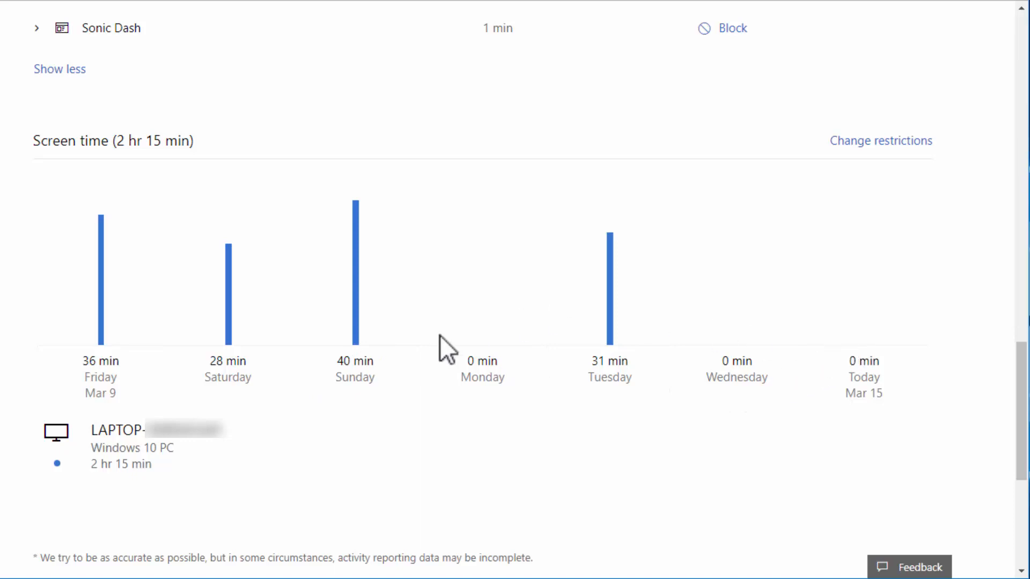
{"action": "scroll", "scroll_direction": "down", "scroll_amount": 3}
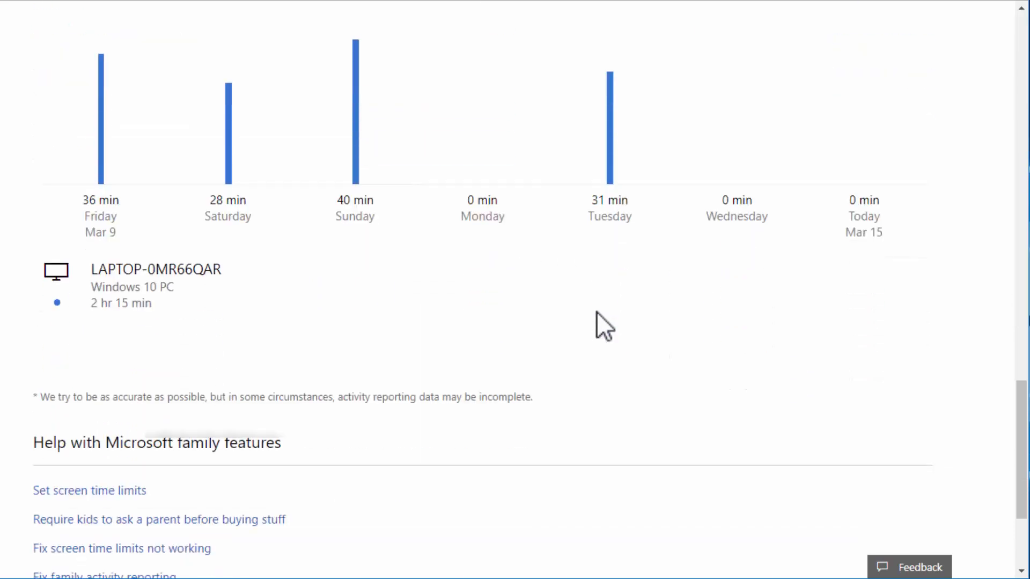
{"action": "scroll", "scroll_direction": "down", "scroll_amount": 3}
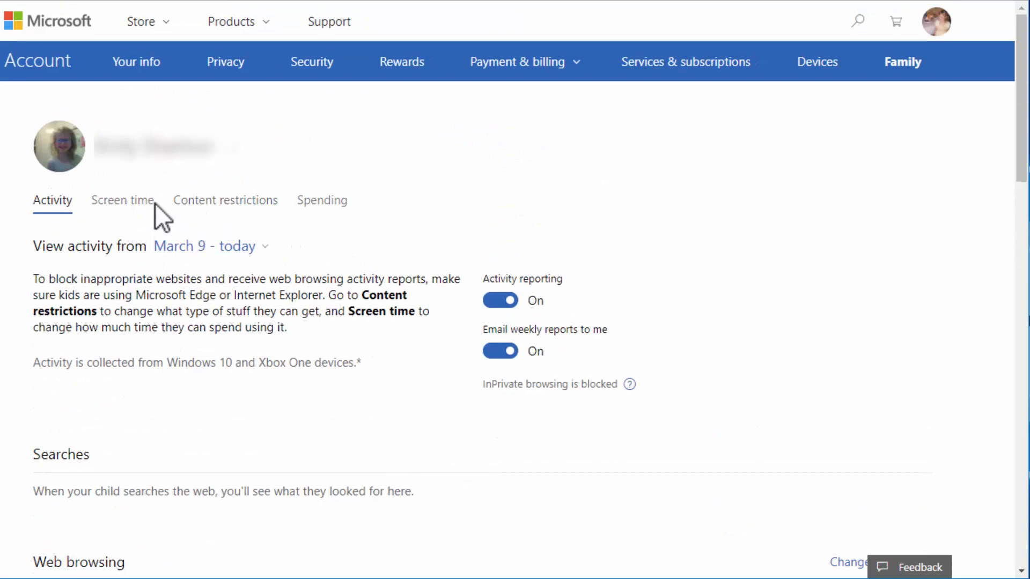
- Review this child's 8-year-old rating limit and four always-allowed websites in Content restrictions
{"action": "left_click", "coordinate": [224, 200]}
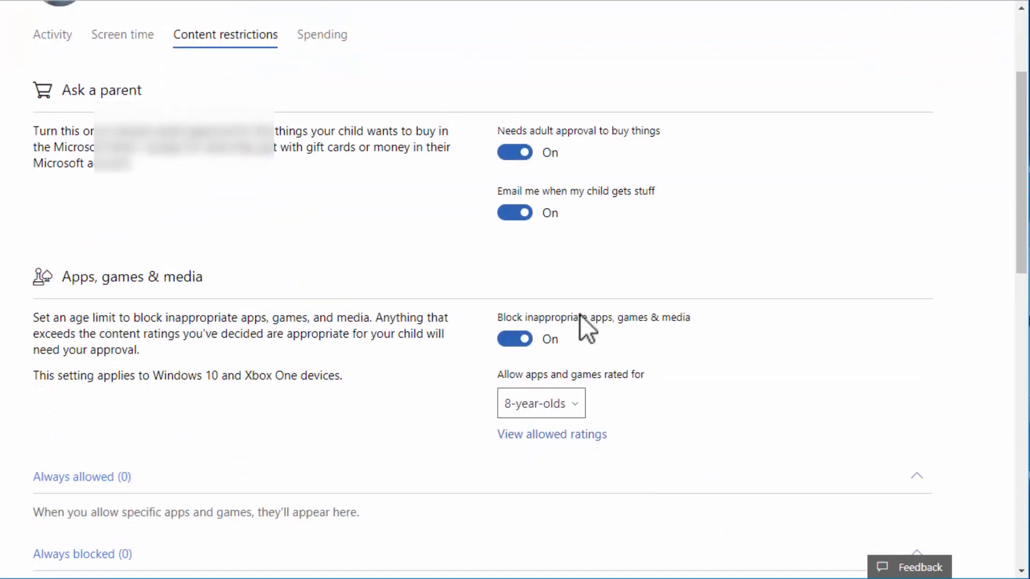
{"action": "scroll", "scroll_direction": "down", "scroll_amount": 3}
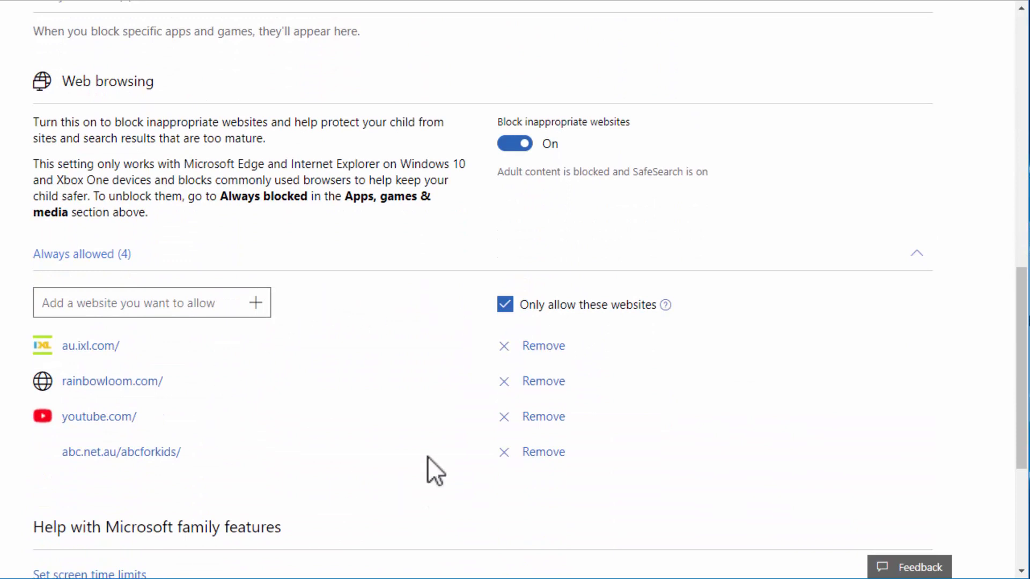
{"action": "scroll", "scroll_direction": "down", "scroll_amount": 3}
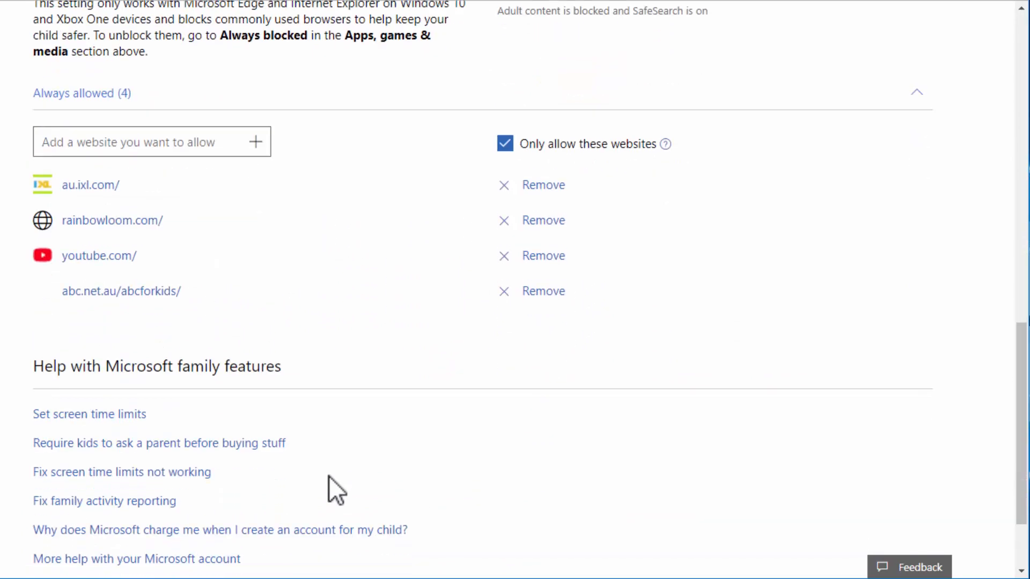
{"action": "scroll", "scroll_direction": "up", "scroll_amount": 3}
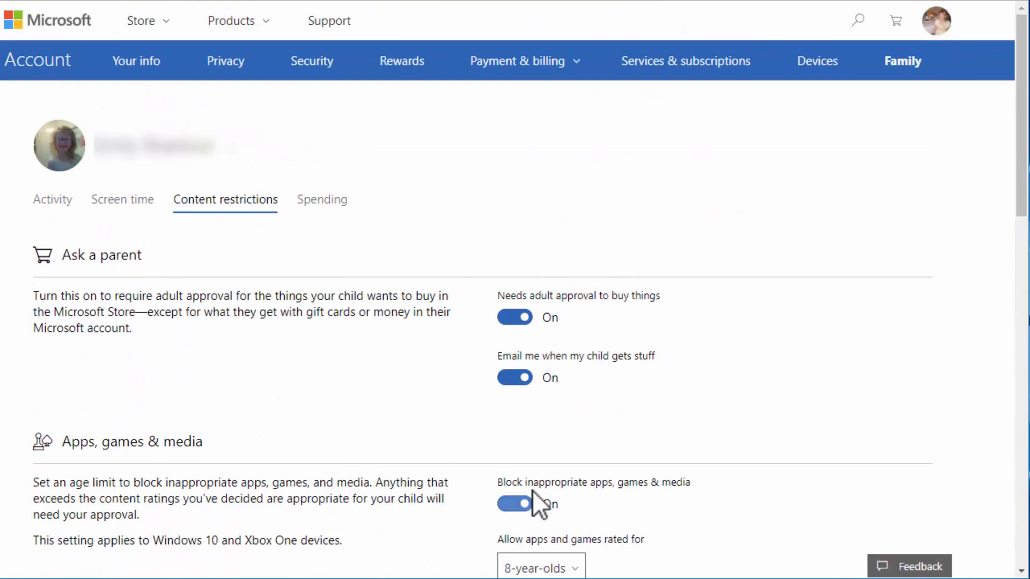
{"action": "mouse_move", "coordinate": [538, 394]}
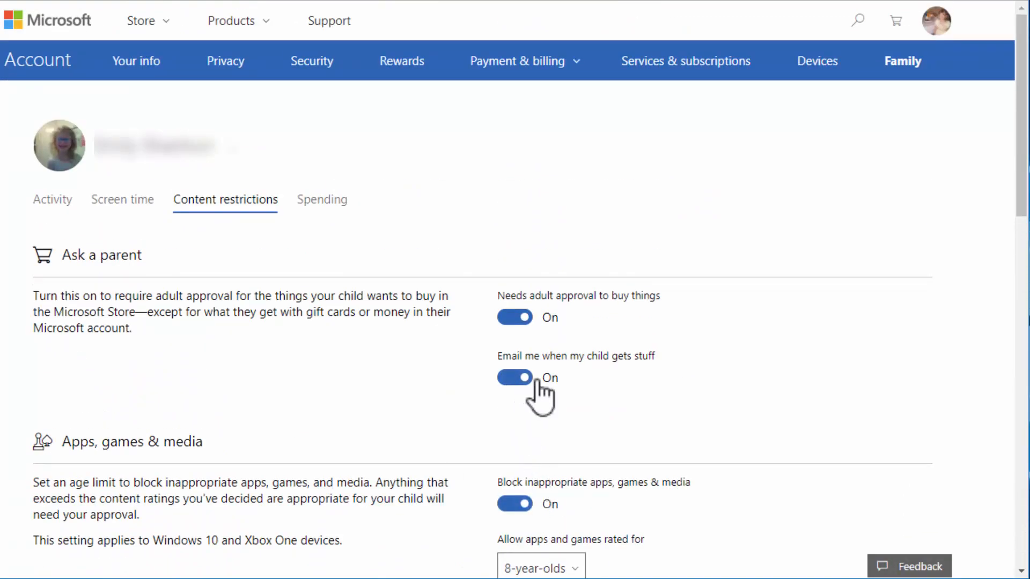